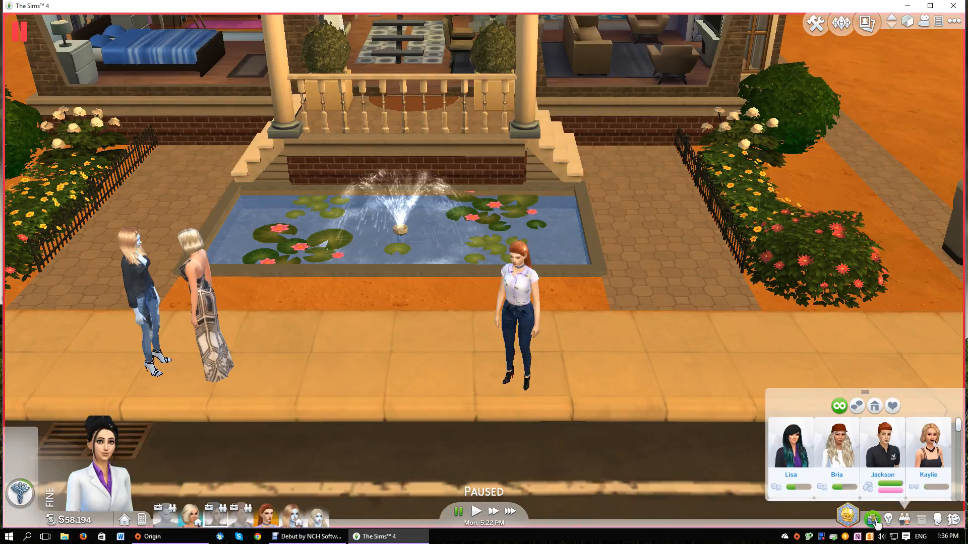
# Step: Take control of the red-haired Sim standing by the fountain
pyautogui.click(871, 517)
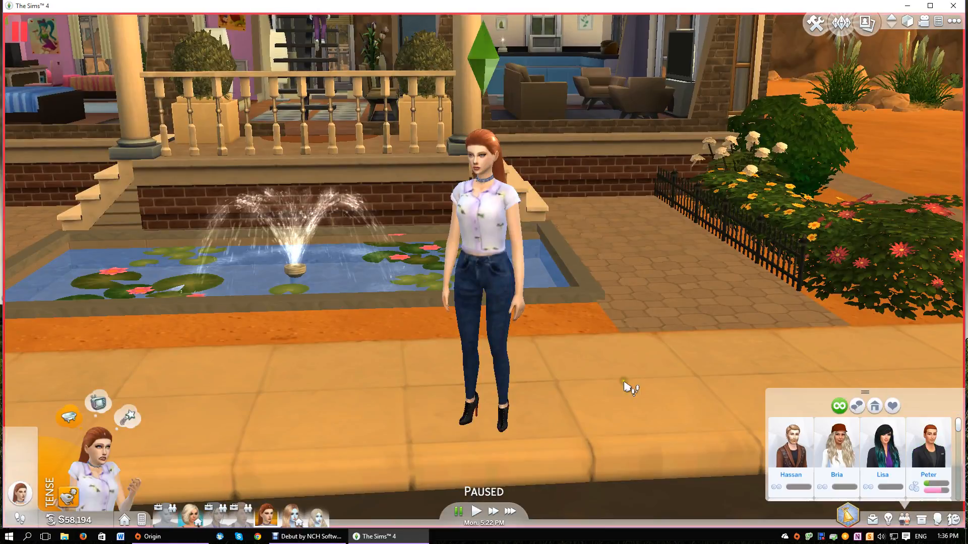
pyautogui.moveTo(648, 241)
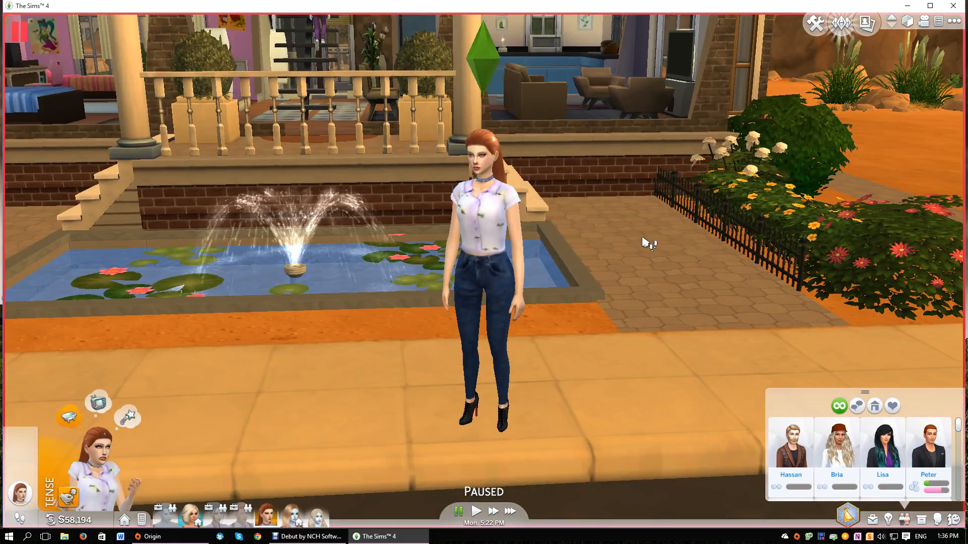
pyautogui.moveTo(776, 430)
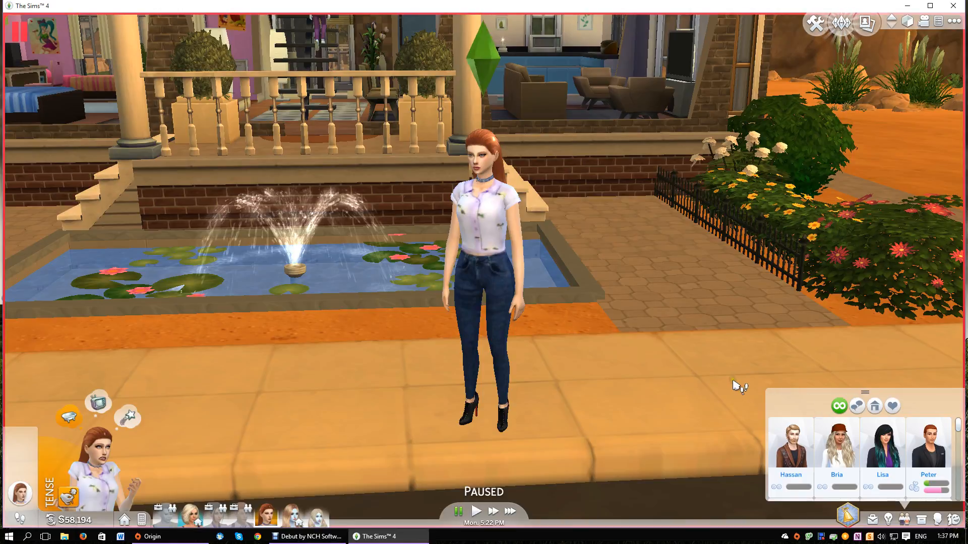
pyautogui.moveTo(520, 363)
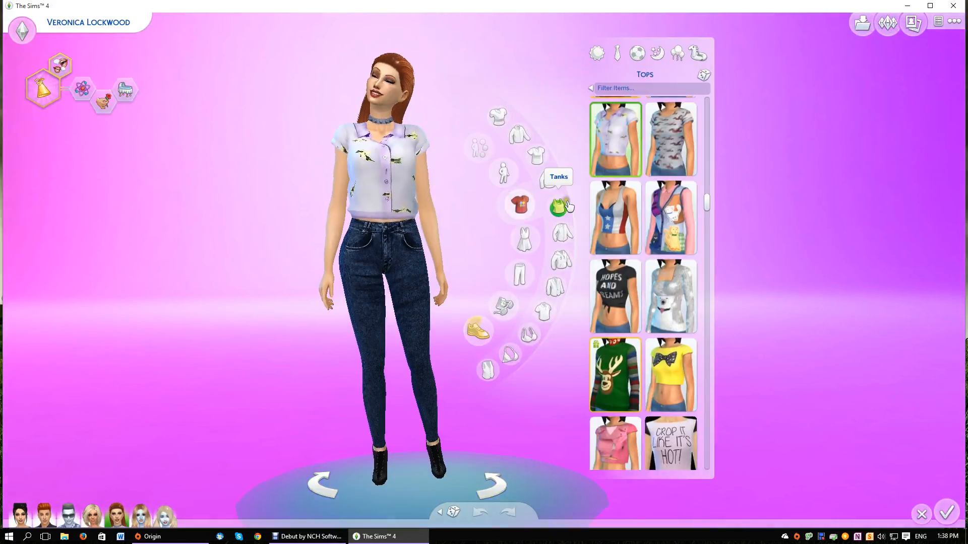
# Step: Try on the red sequined and black sparkly gowns, then settle on a pale full-length gown
pyautogui.click(523, 239)
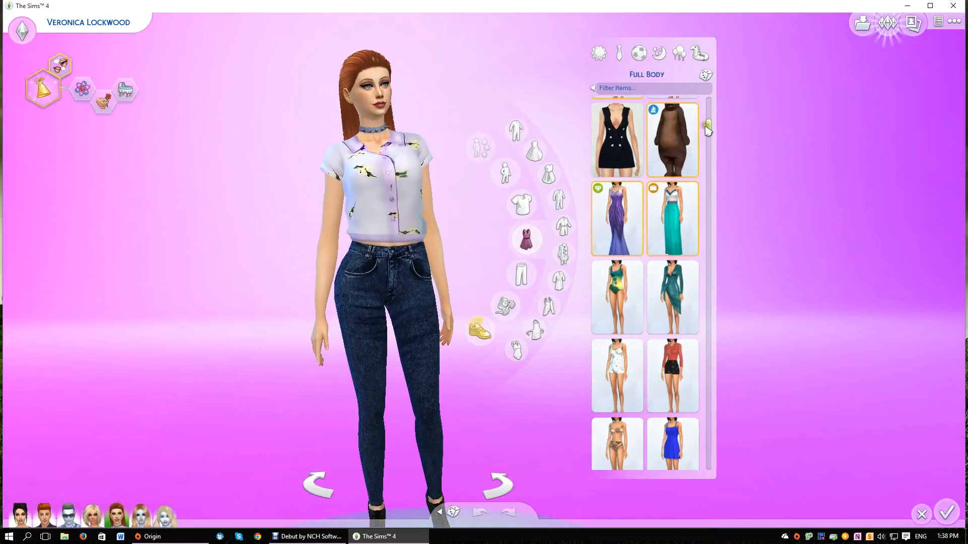
pyautogui.scroll(-3)
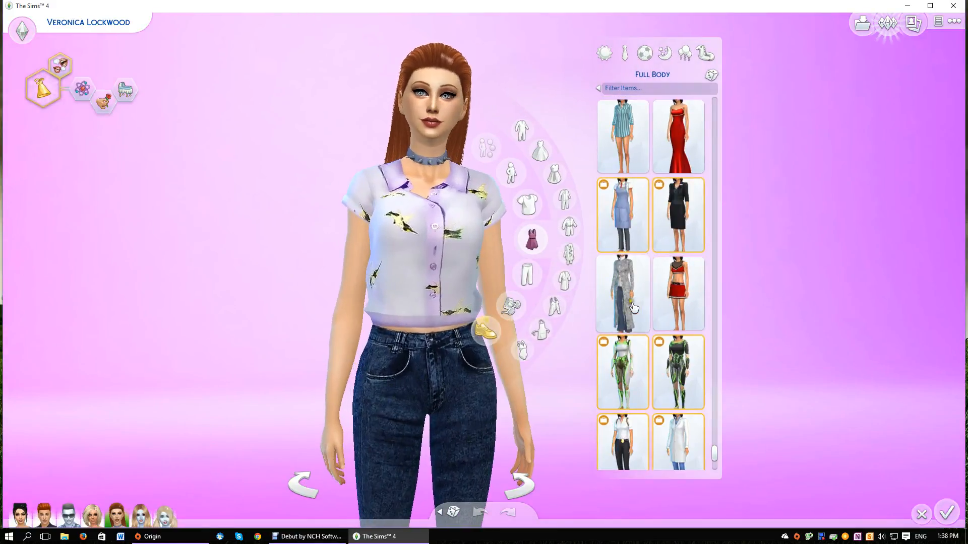
pyautogui.scroll(-3)
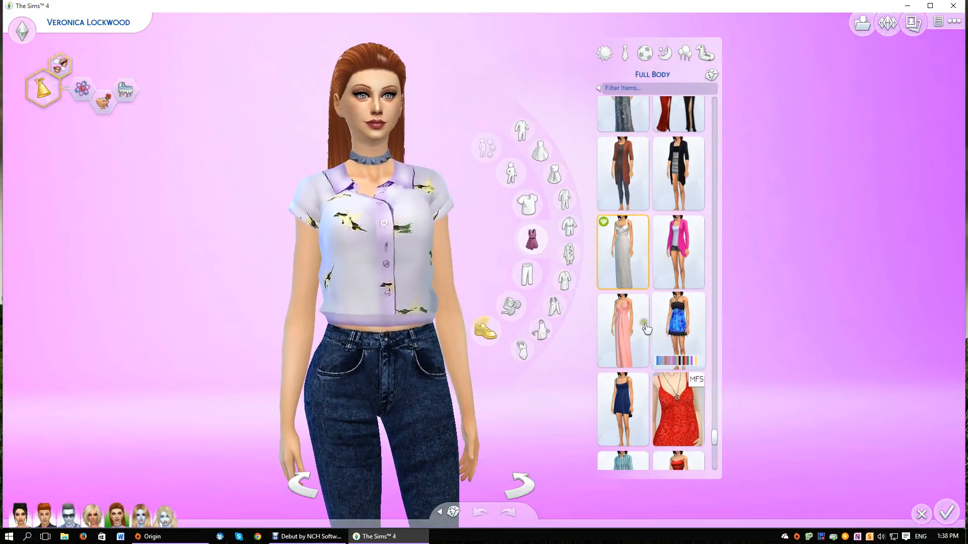
pyautogui.click(673, 211)
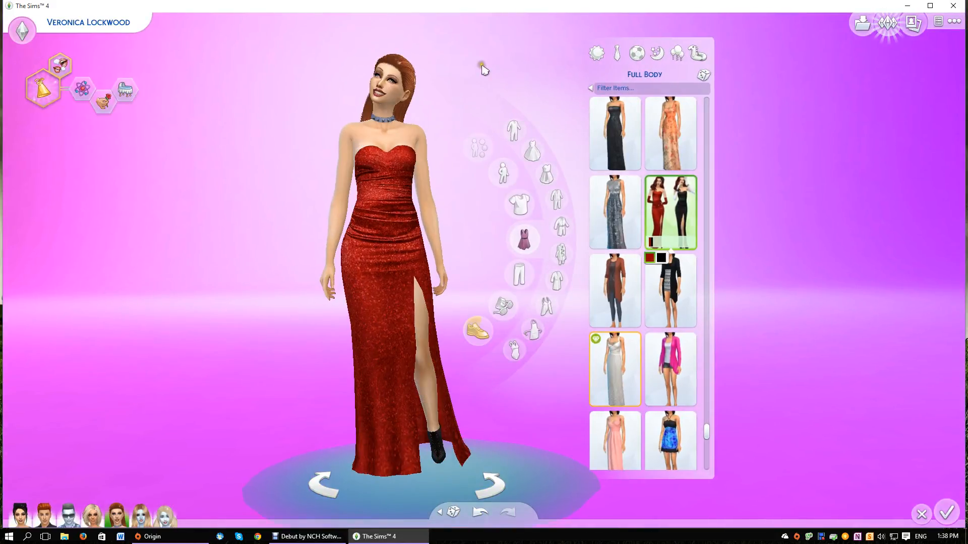
pyautogui.scroll(-3)
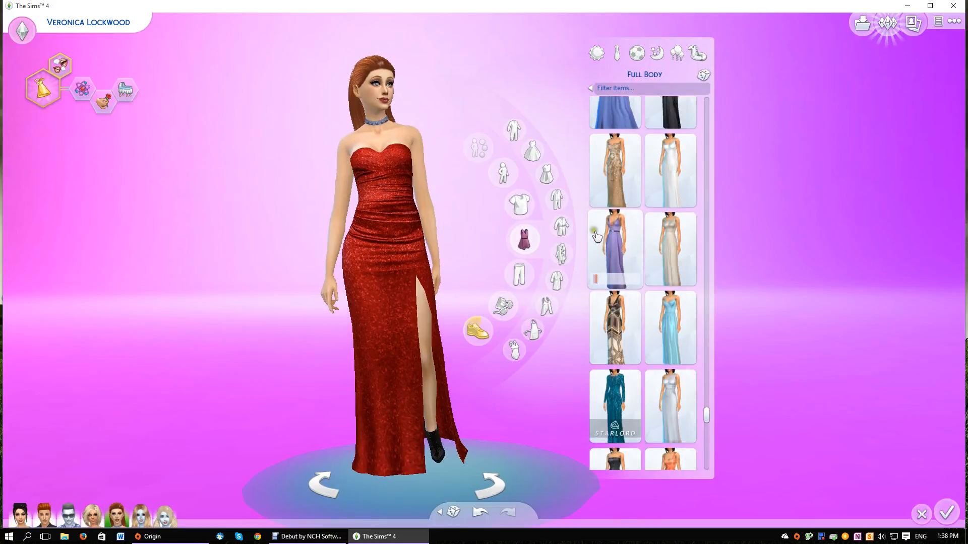
pyautogui.click(670, 249)
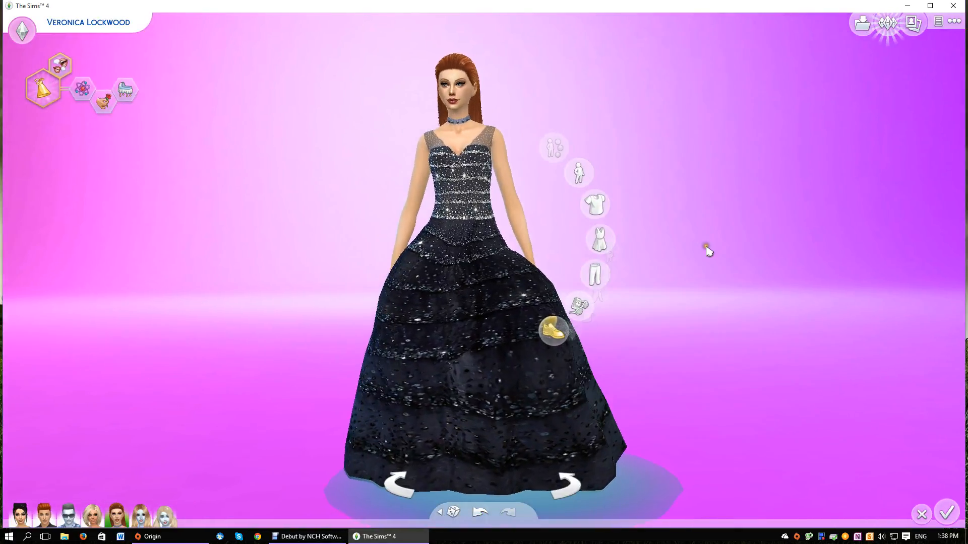
pyautogui.click(596, 240)
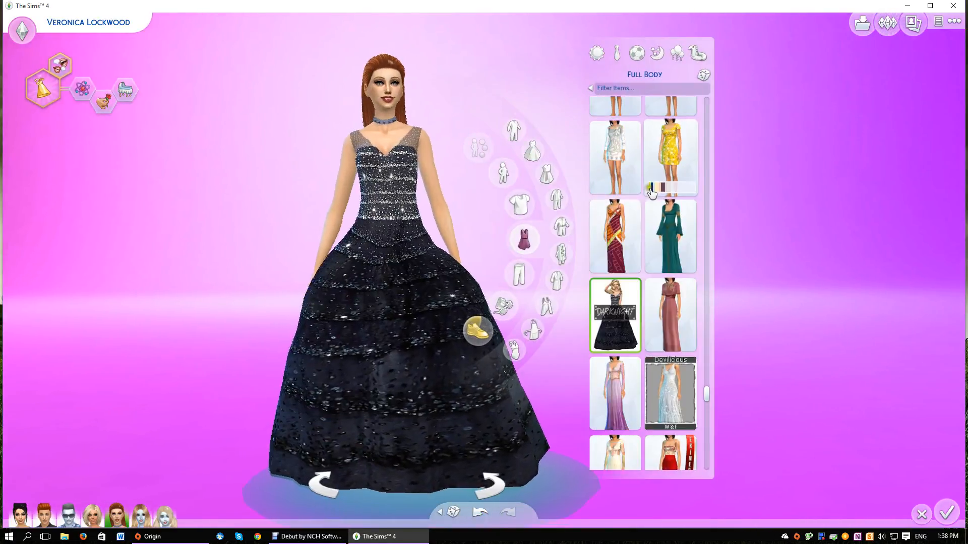
pyautogui.scroll(-3)
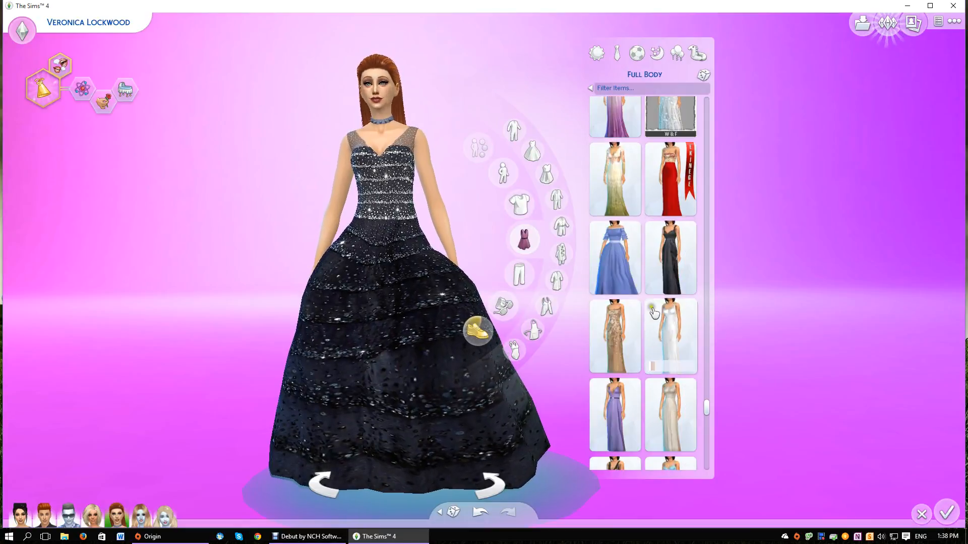
pyautogui.click(669, 258)
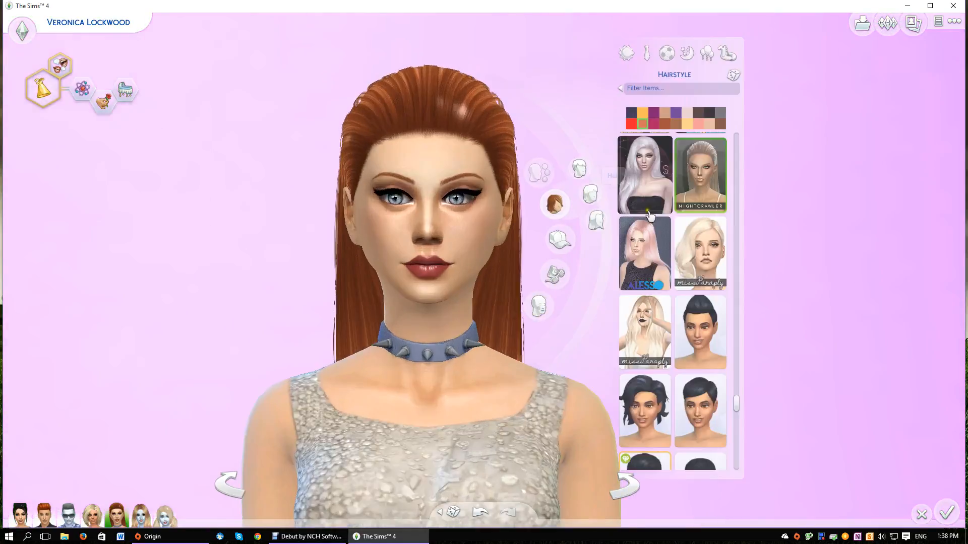
# Step: Give Veronica a black slicked-back updo, then browse hats without changing hers
pyautogui.scroll(-3)
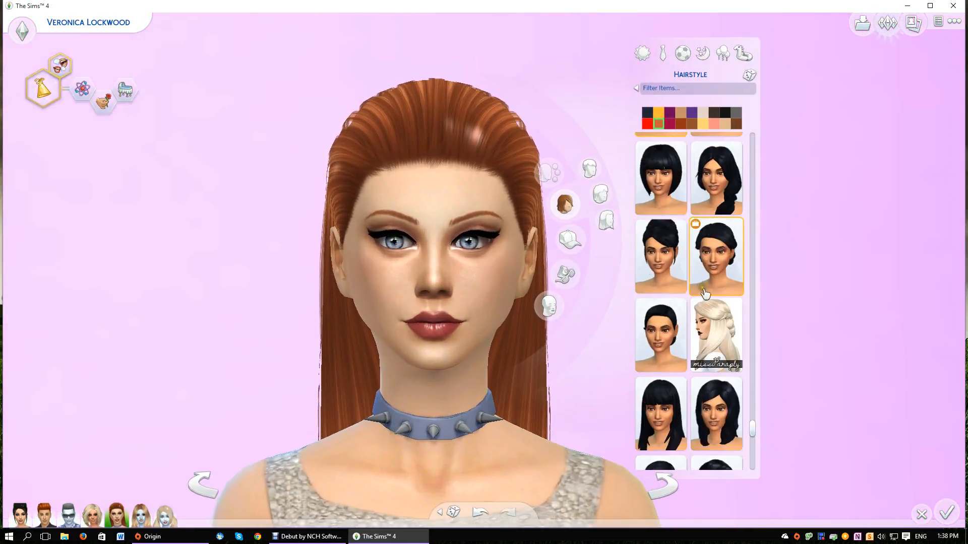
pyautogui.click(660, 335)
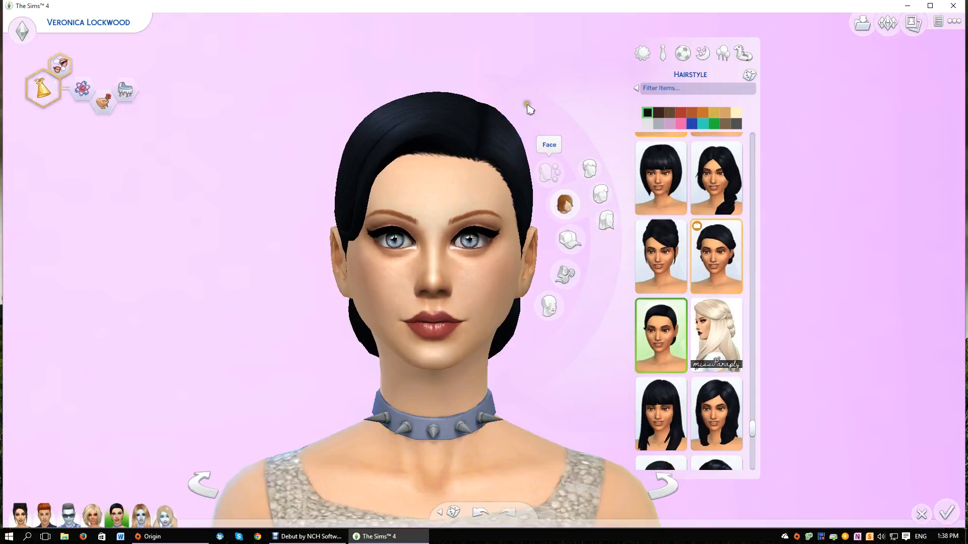
pyautogui.click(711, 54)
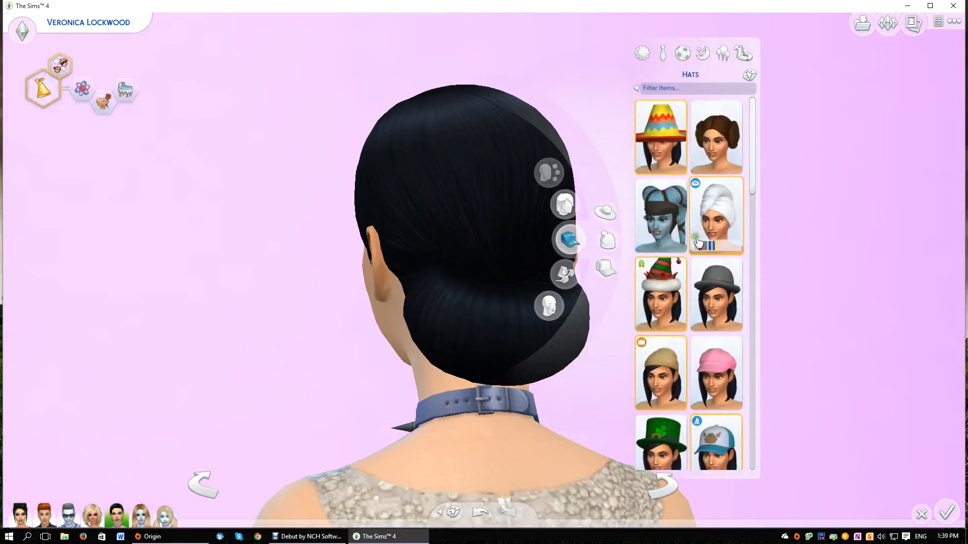
pyautogui.scroll(-3)
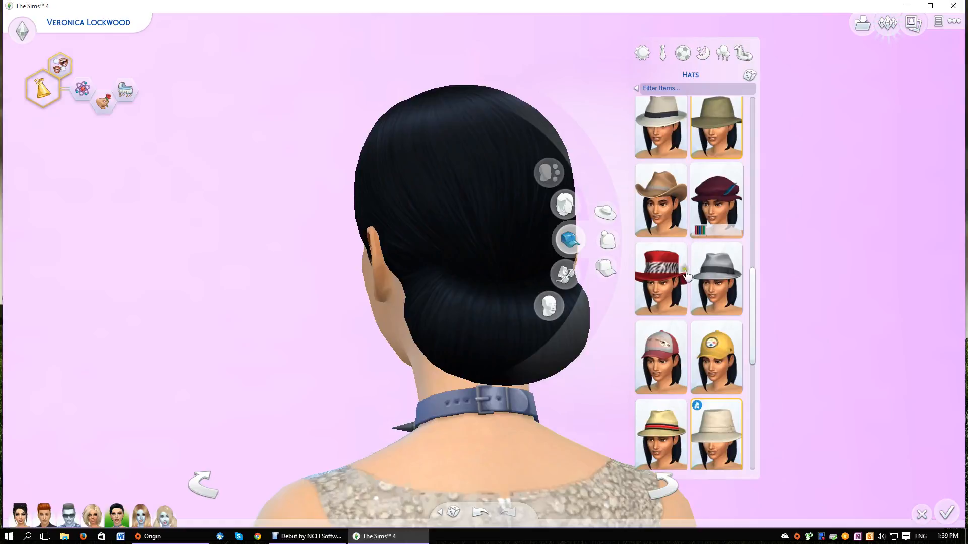
pyautogui.scroll(-3)
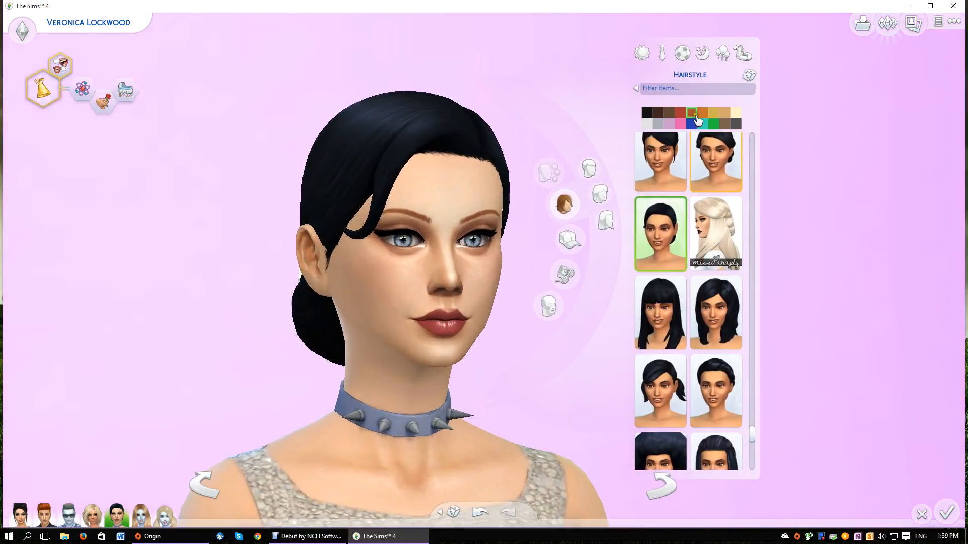
# Step: Try the blonde side-swept style, then give Veronica long wavy hair in deep red
pyautogui.click(692, 112)
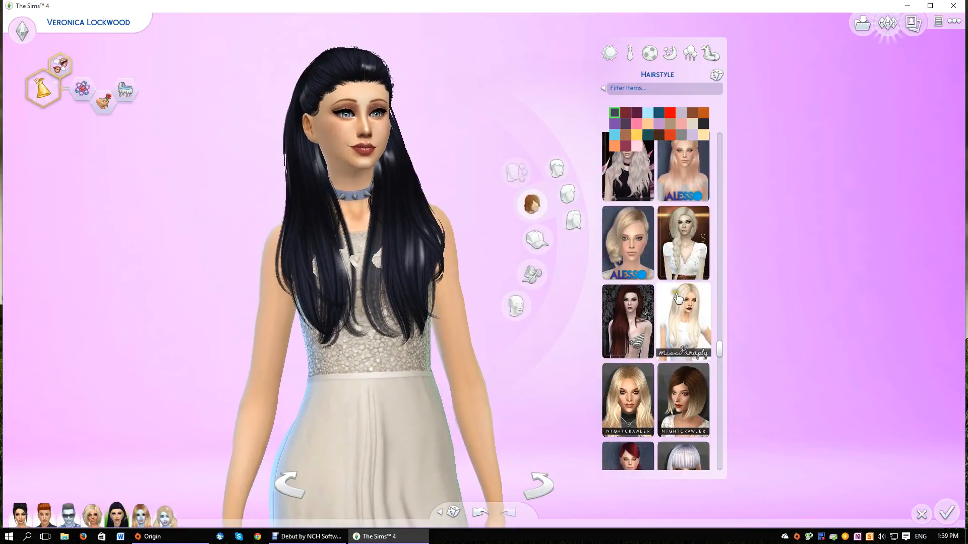
pyautogui.click(627, 418)
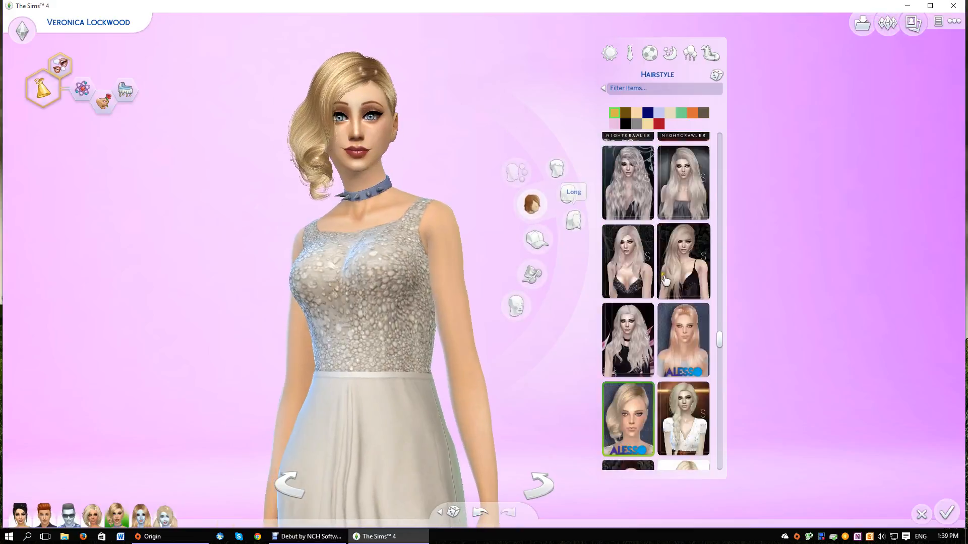
pyautogui.scroll(-3)
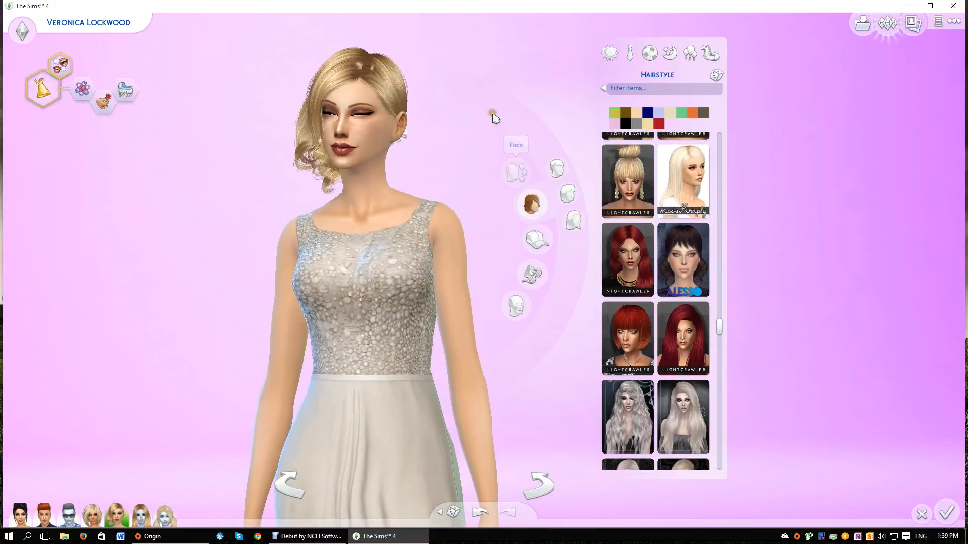
pyautogui.scroll(-3)
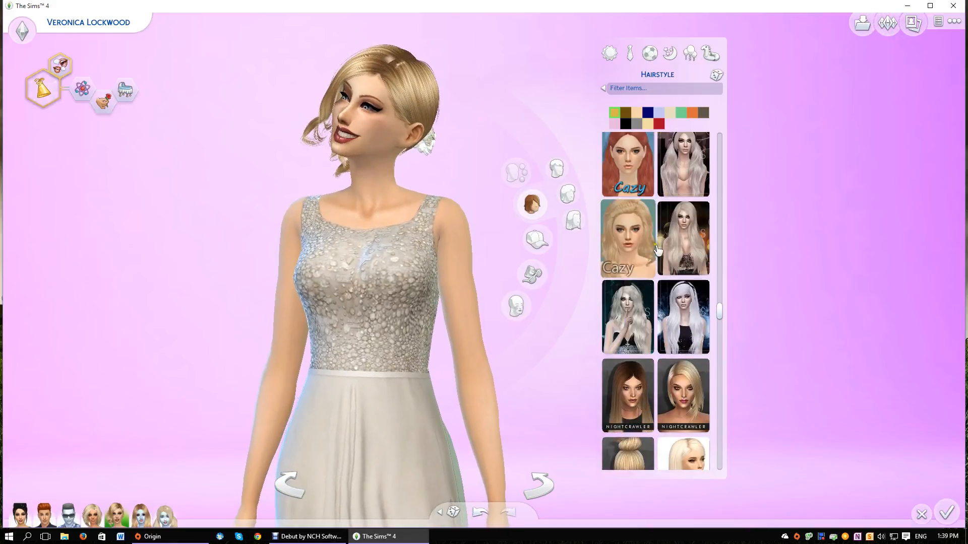
pyautogui.click(627, 239)
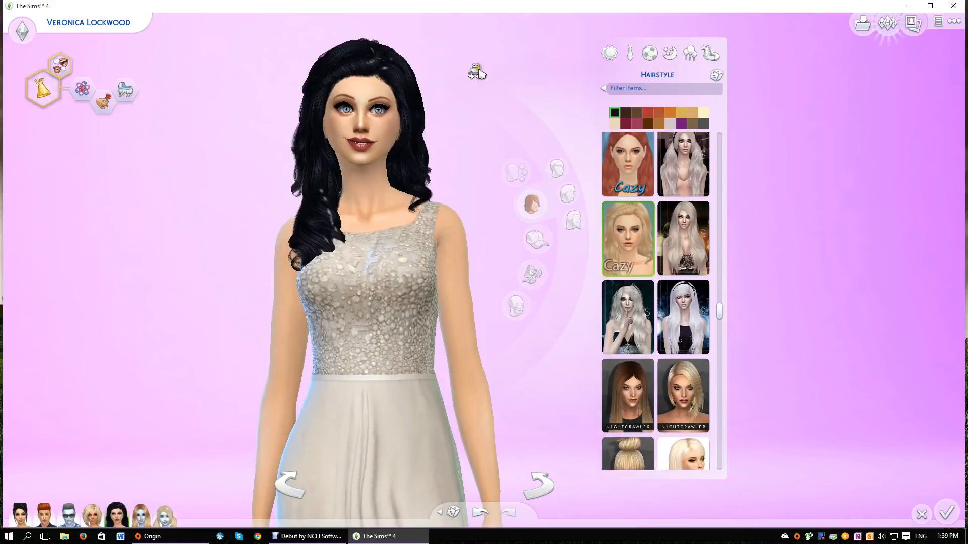
pyautogui.click(668, 121)
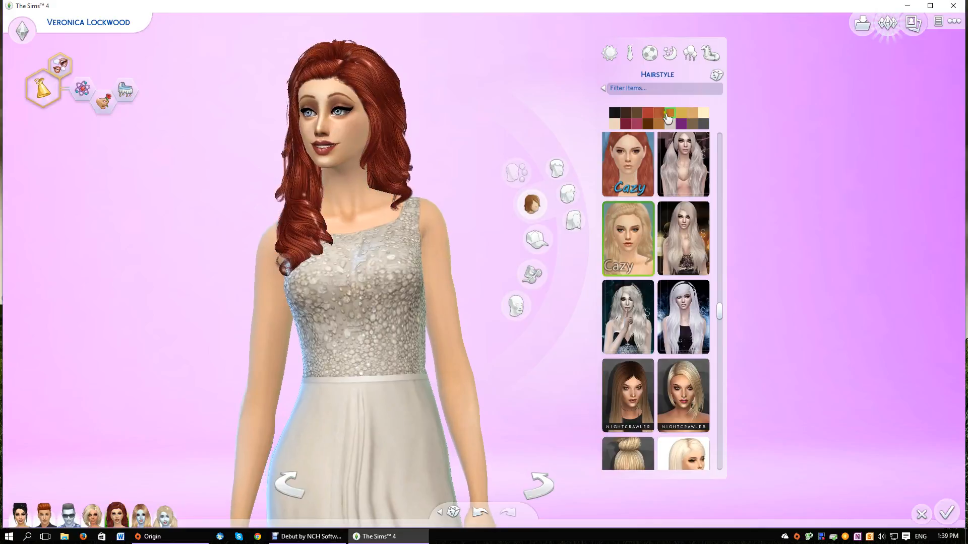
pyautogui.click(657, 113)
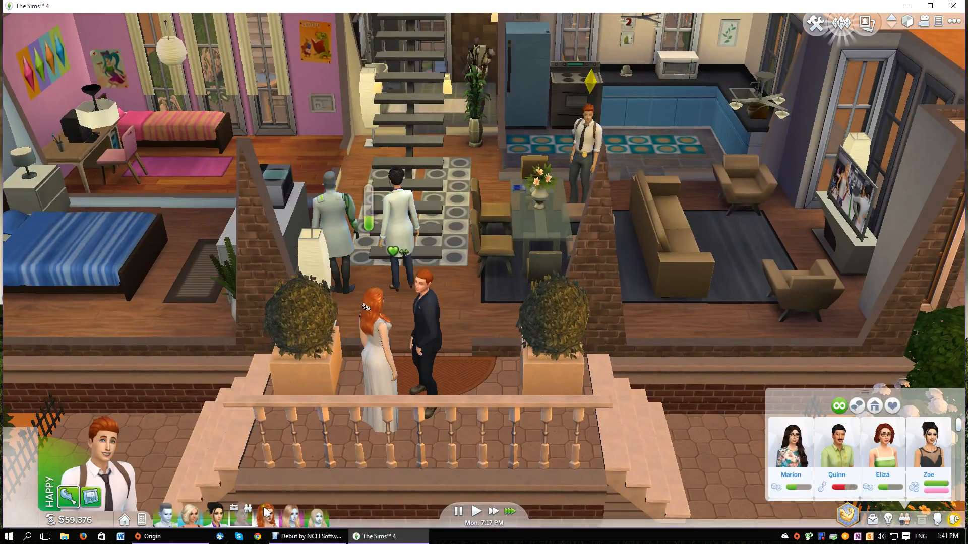
# Step: Invite fourteen wedding guests, a mixologist and a musician, then continue to venue selection
pyautogui.click(456, 511)
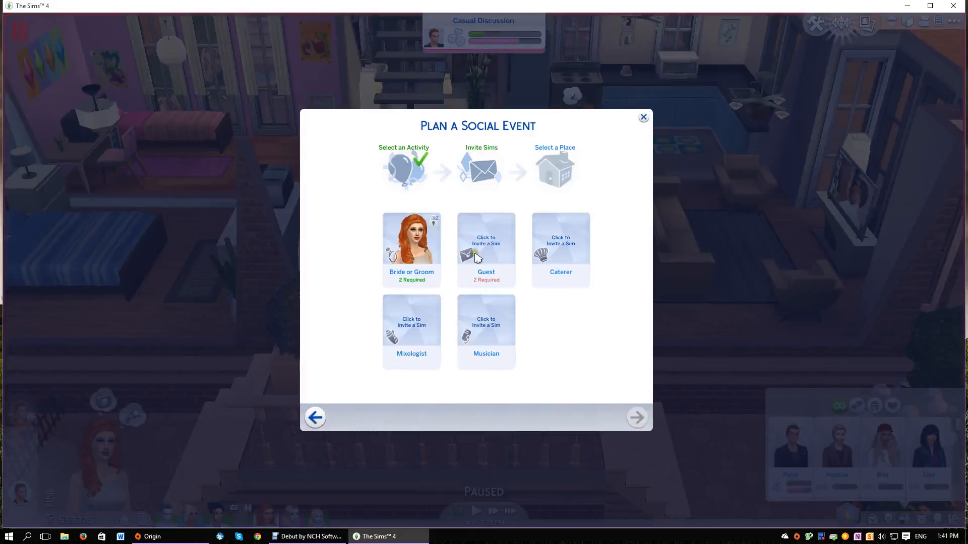
pyautogui.click(485, 250)
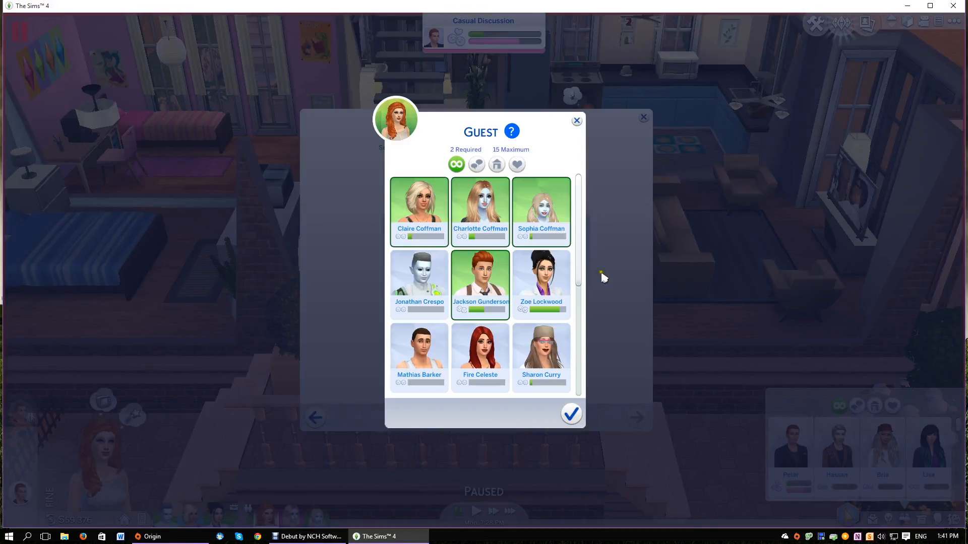
pyautogui.scroll(-3)
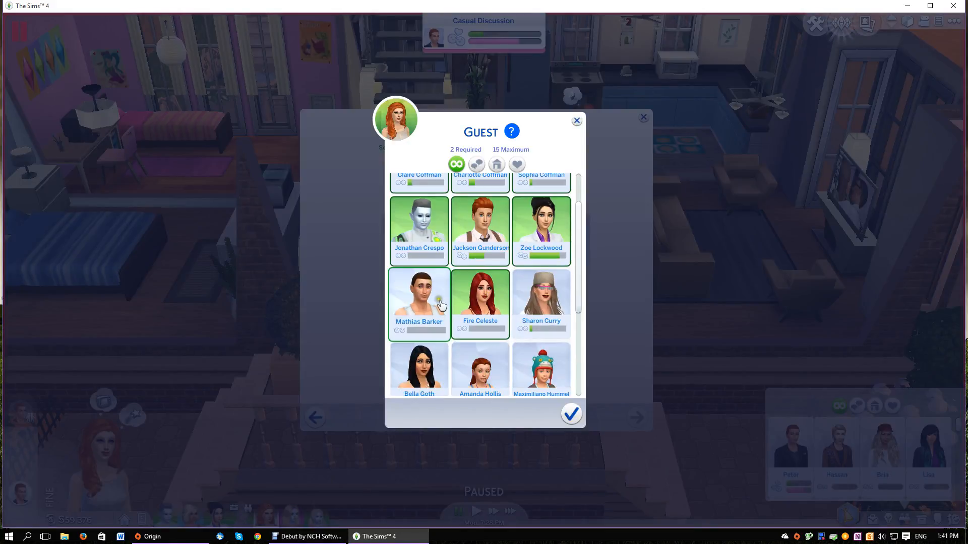
pyautogui.scroll(-3)
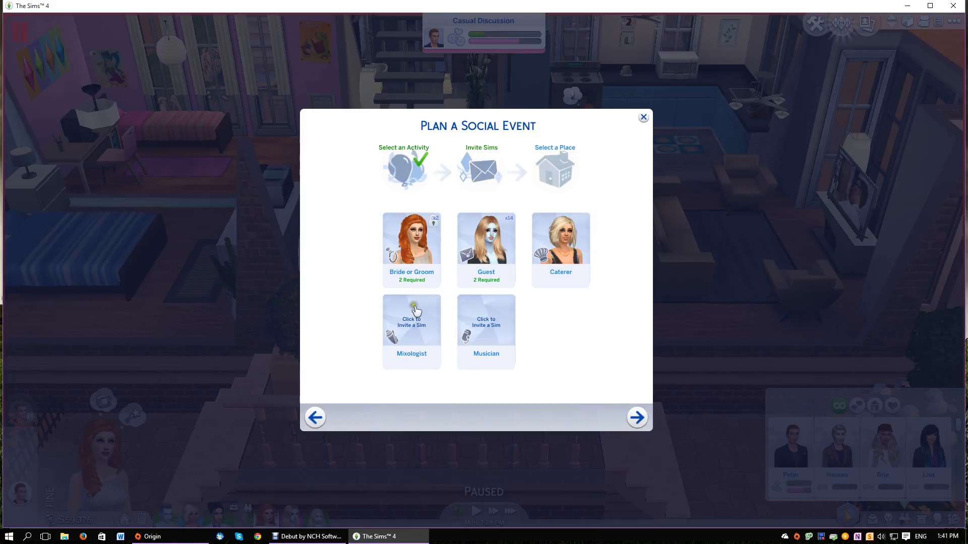
pyautogui.click(412, 319)
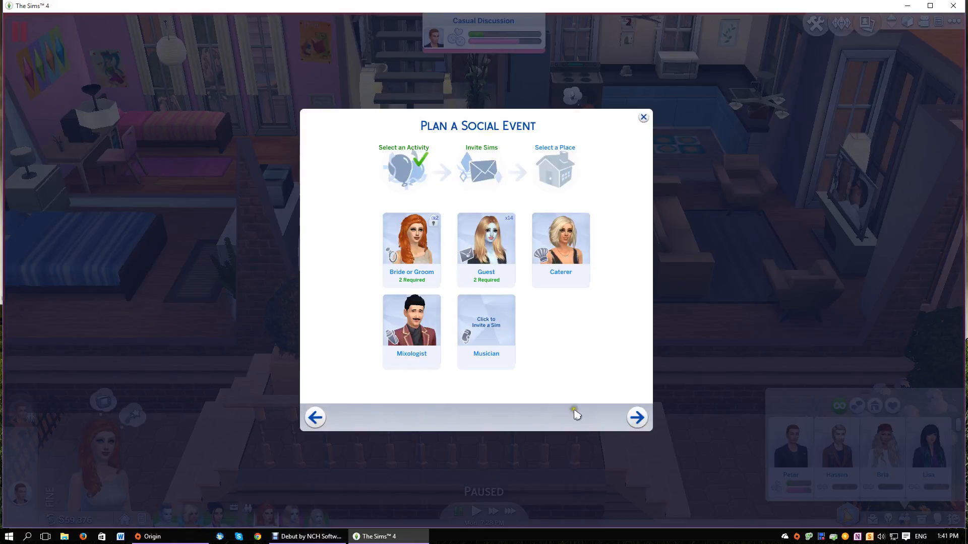
pyautogui.click(485, 332)
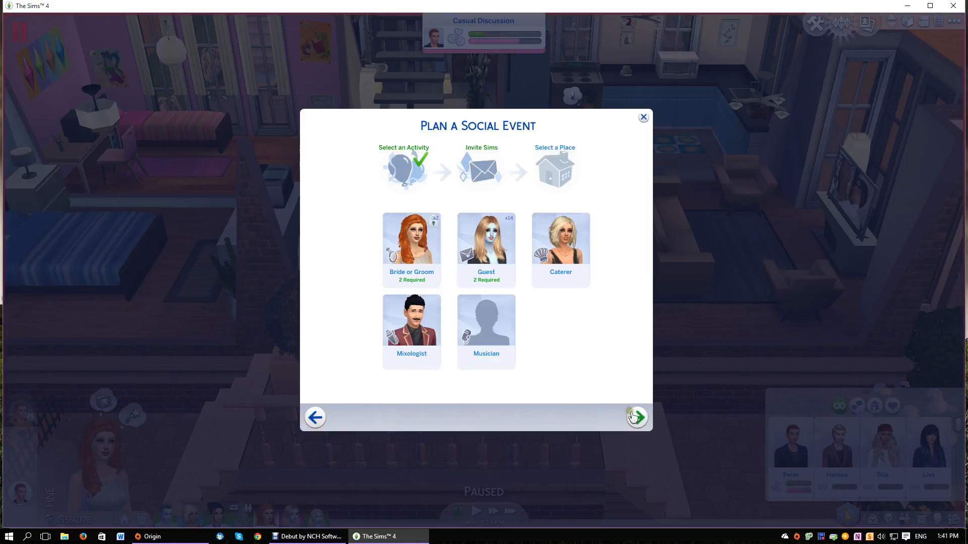
pyautogui.click(636, 417)
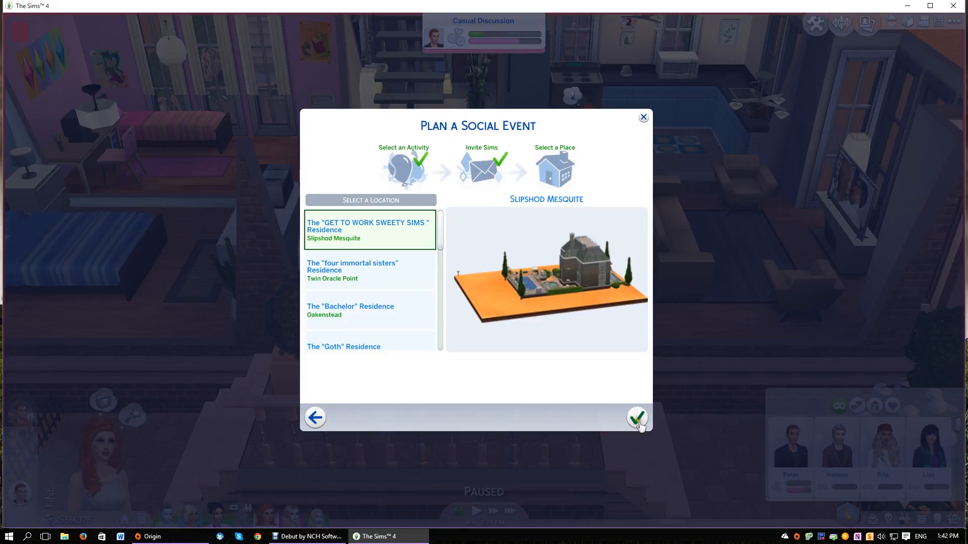
# Step: Confirm the wedding venue and place a tiki bar beside the stone path, then pick bar stools
pyautogui.click(636, 417)
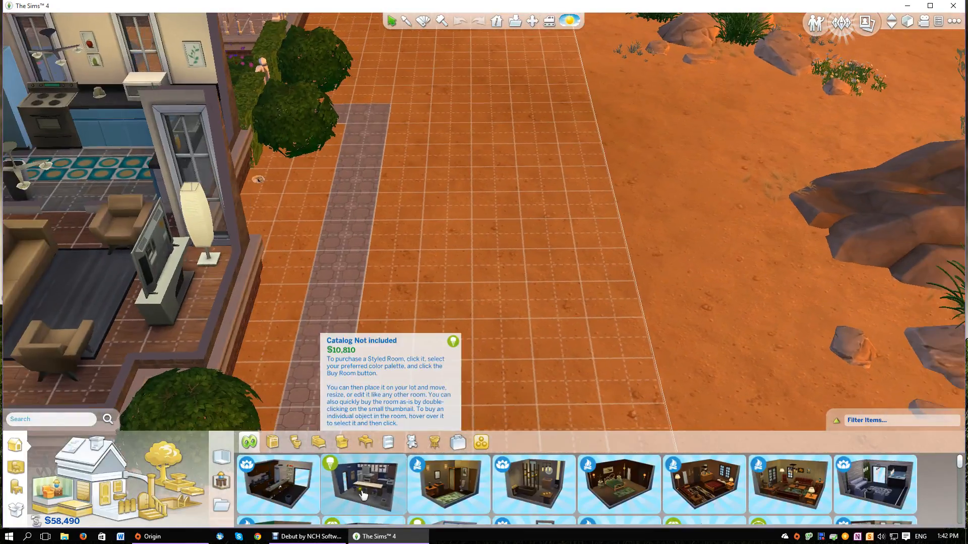
pyautogui.click(362, 484)
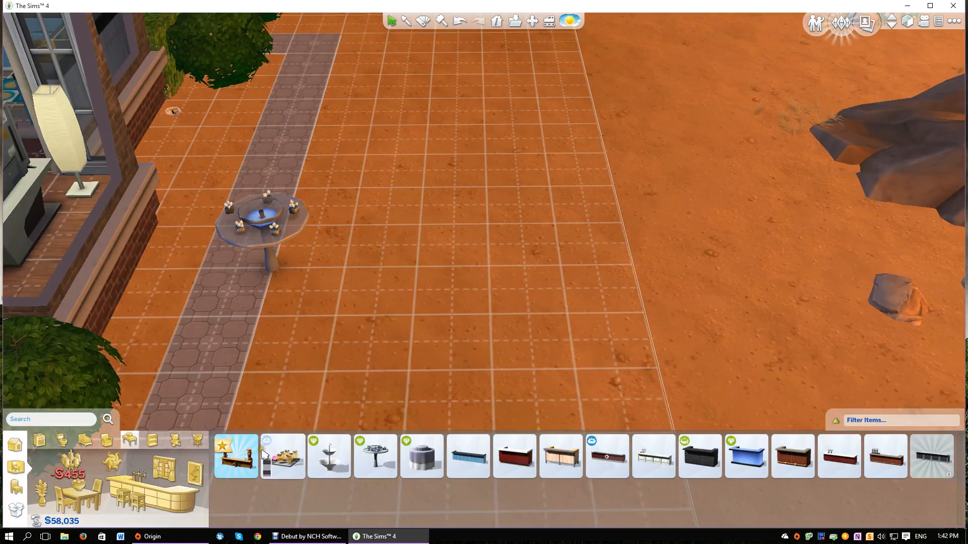
pyautogui.click(235, 456)
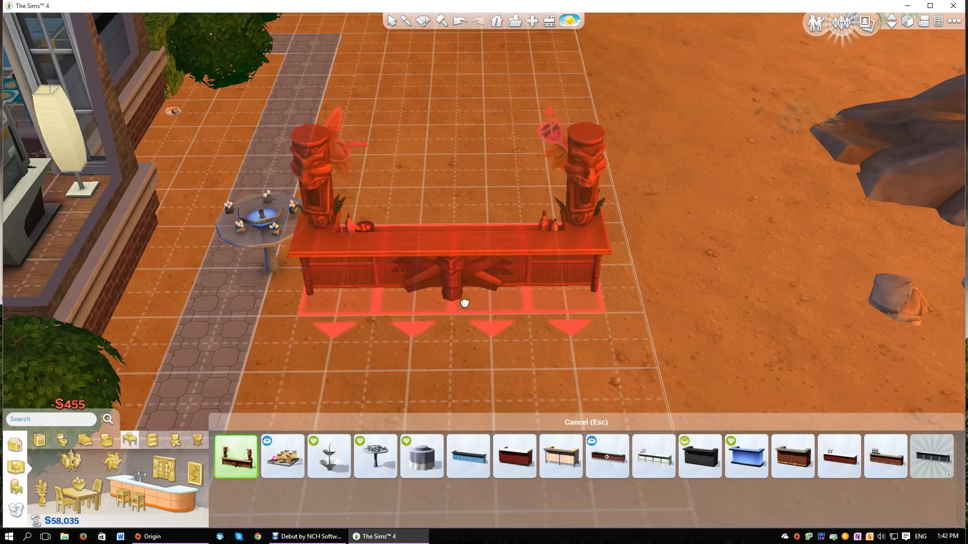
pyautogui.click(465, 302)
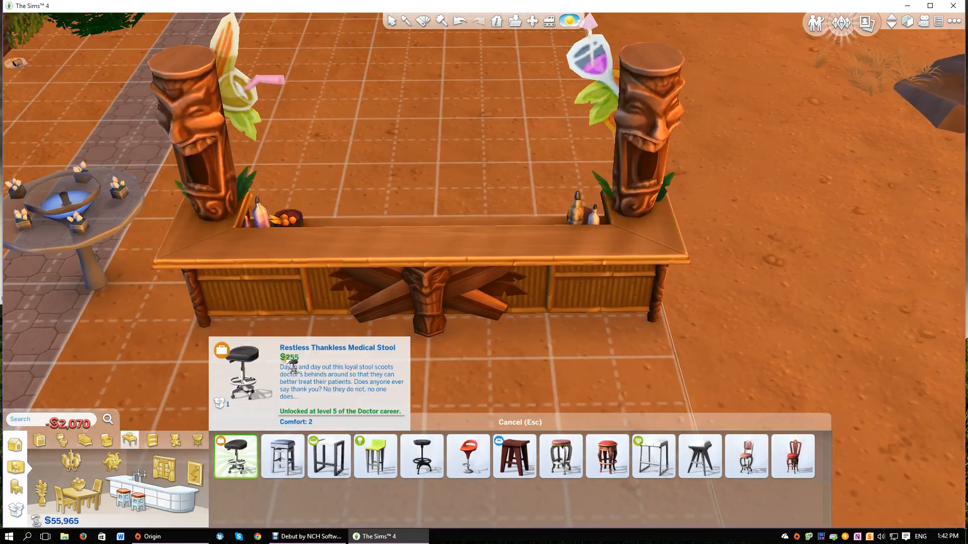
pyautogui.click(487, 364)
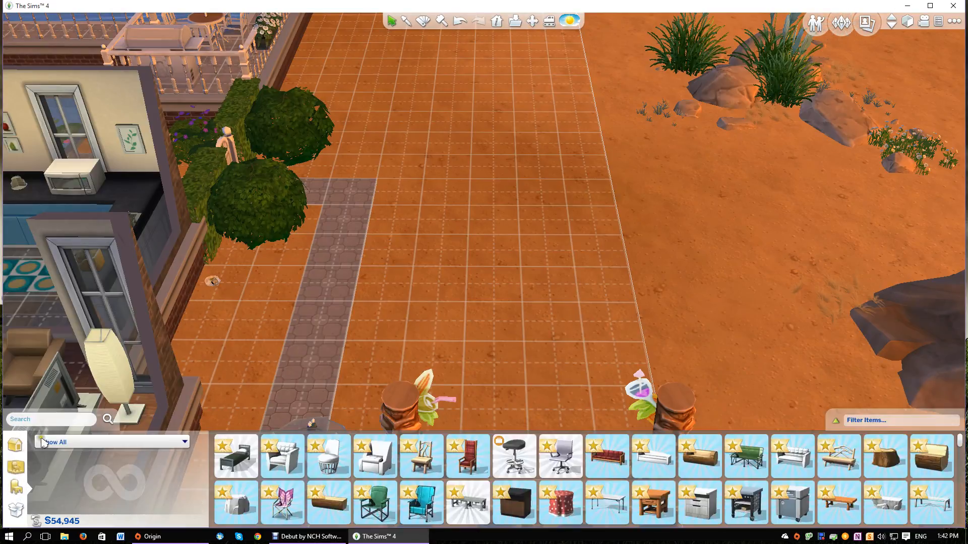
# Step: Search the catalog for 'Arches' and place the flowered wedding arch on the lot
pyautogui.write('Arches')
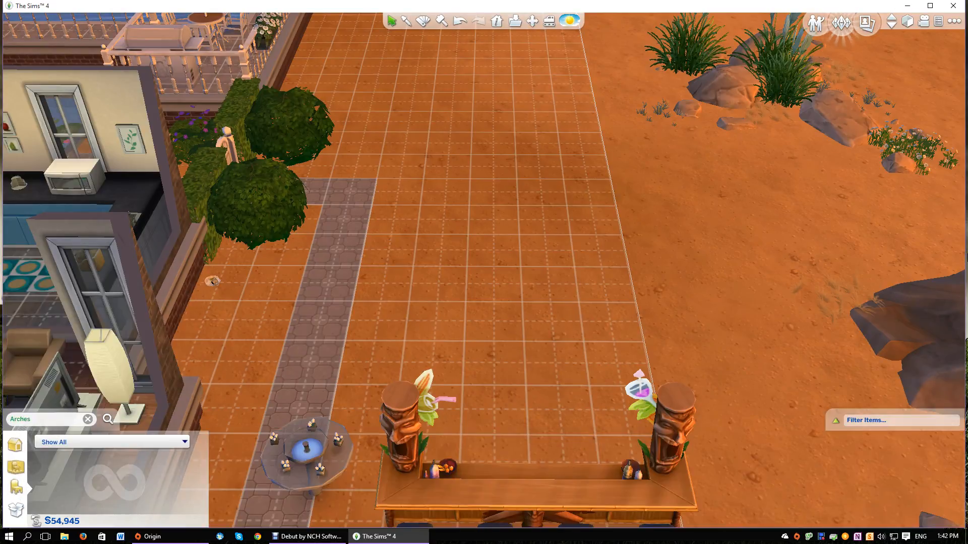
pyautogui.click(46, 418)
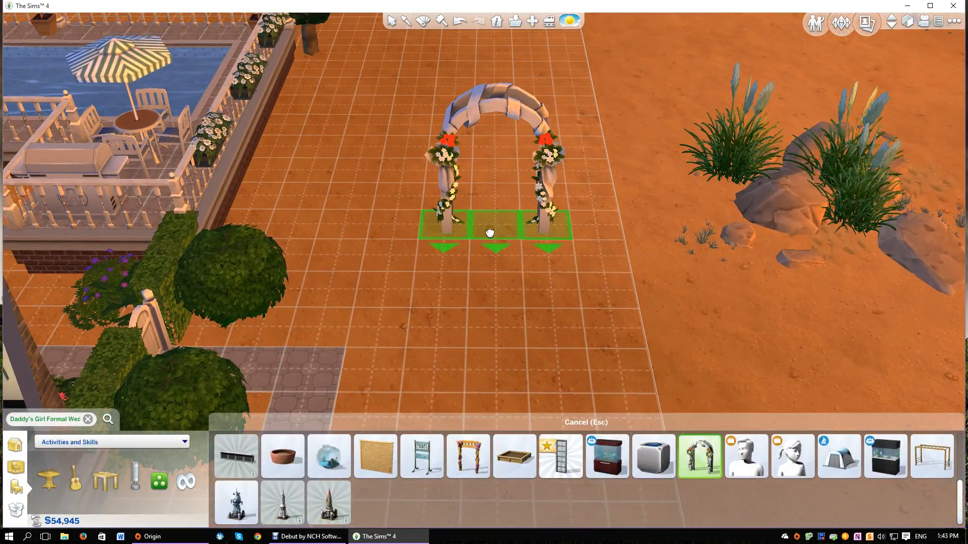
pyautogui.click(494, 231)
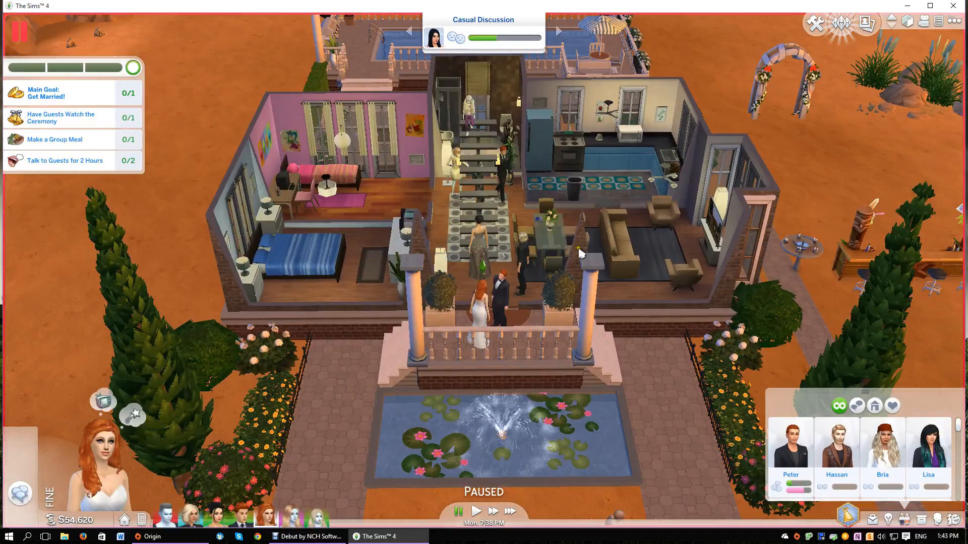
# Step: Unpause the game so the wedding celebration proceeds
pyautogui.click(492, 511)
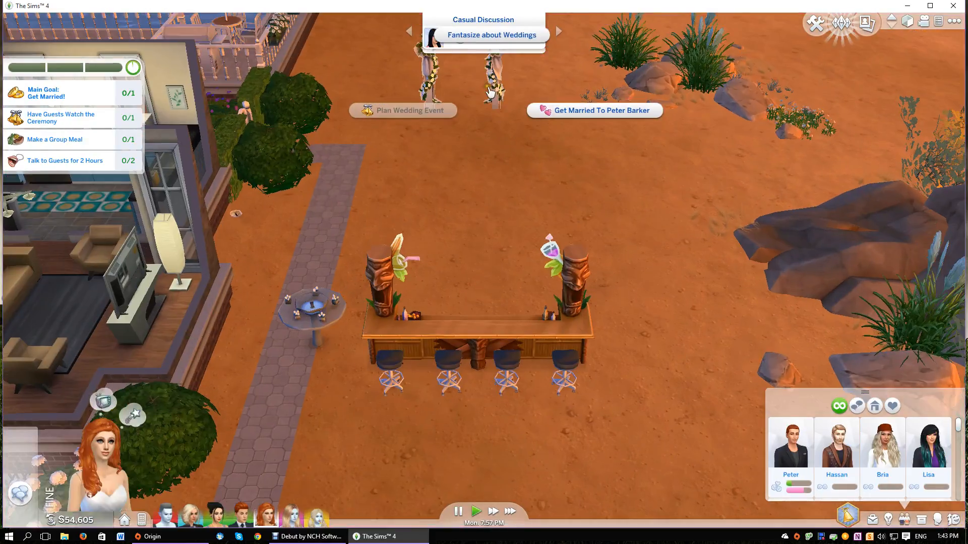
pyautogui.moveTo(592, 110)
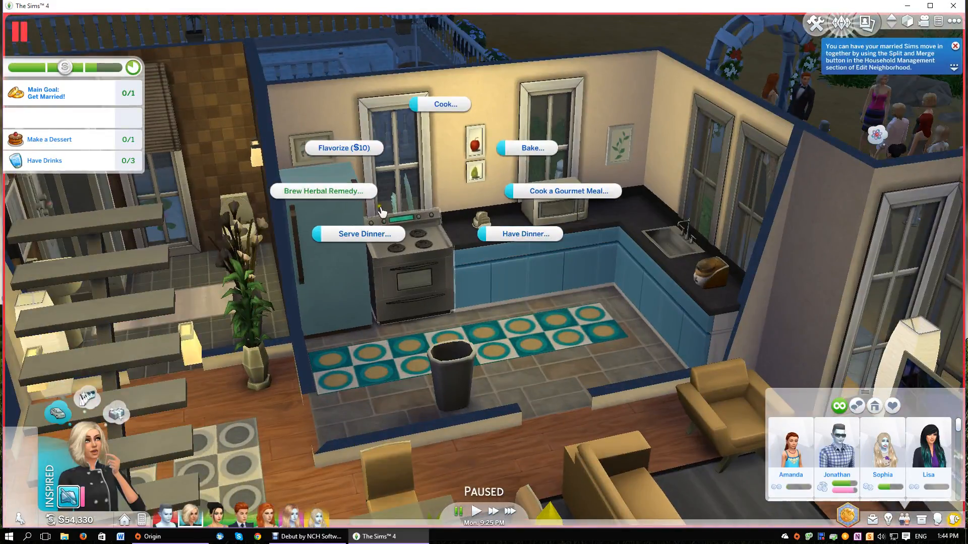
pyautogui.moveTo(494, 196)
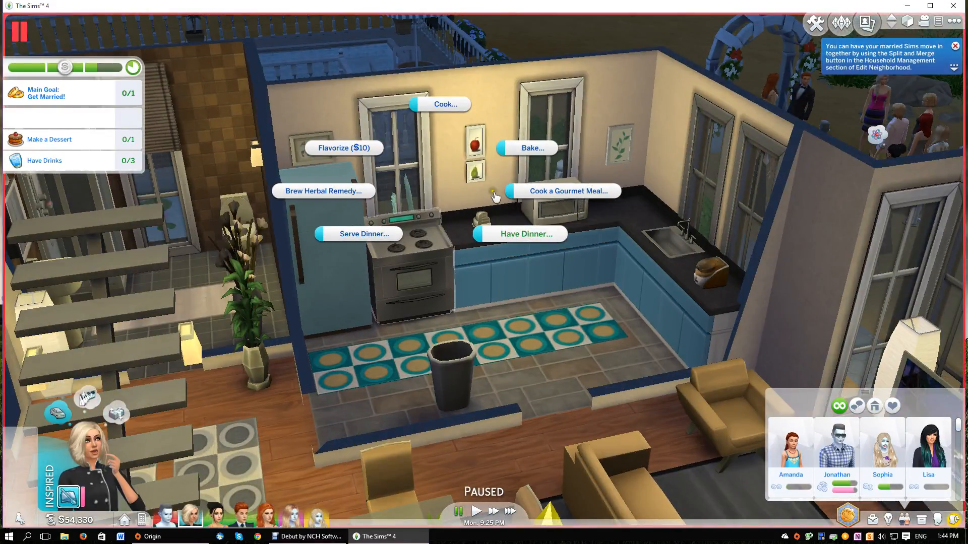
# Step: Start cooking a party dish at the stove and order a Juice on the Rocks
pyautogui.click(445, 104)
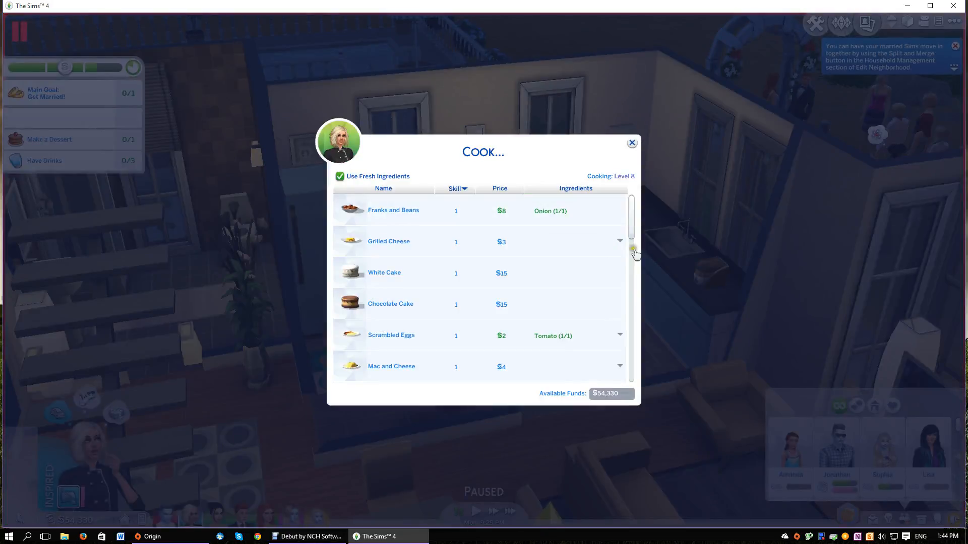
pyautogui.click(630, 143)
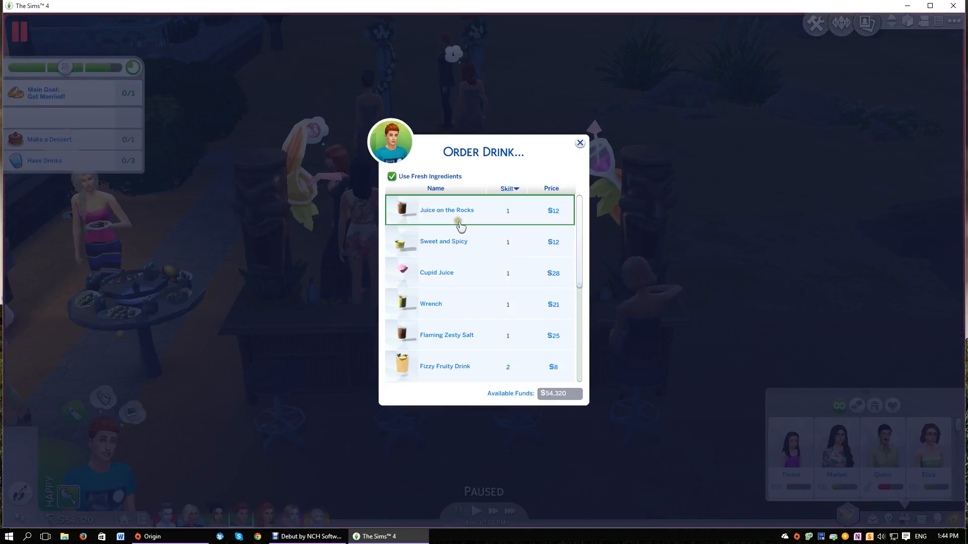
pyautogui.click(446, 209)
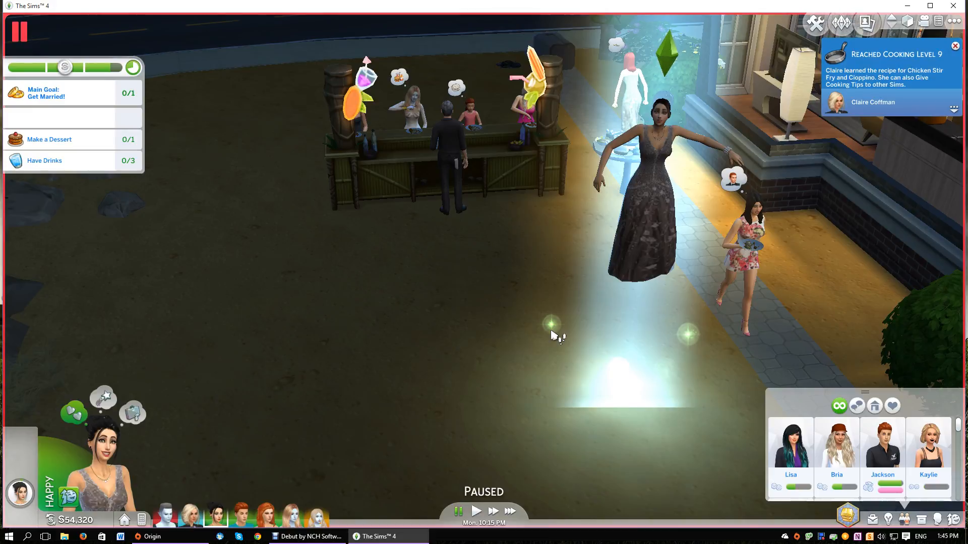
# Step: Use a control at the top-right of the game screen during the wedding
pyautogui.click(958, 46)
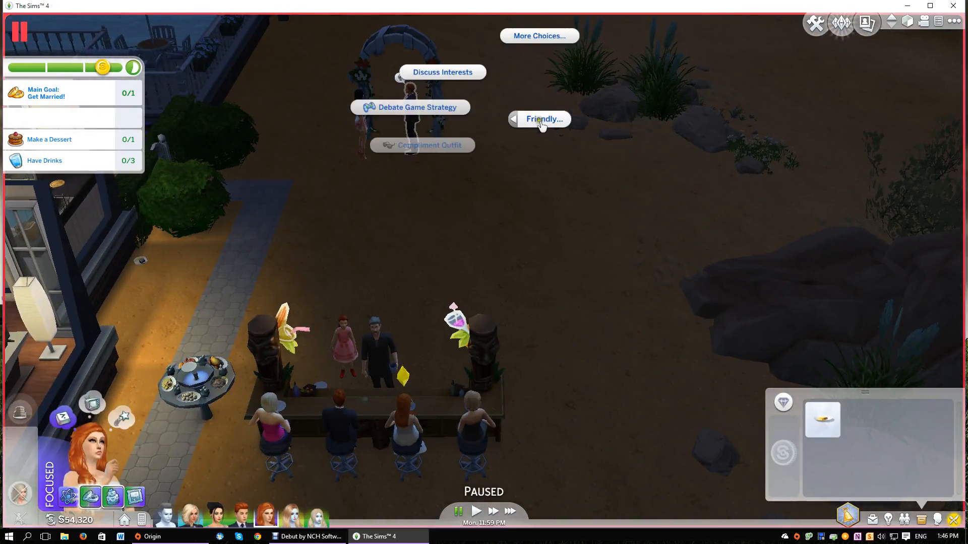
# Step: Browse the More Choices and Friendly social interactions available with the guest
pyautogui.click(539, 36)
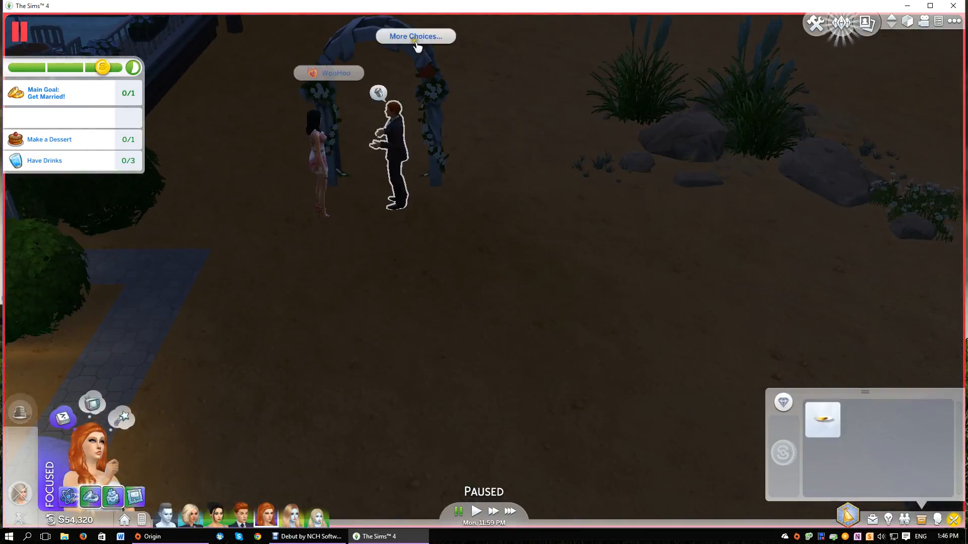
pyautogui.click(415, 36)
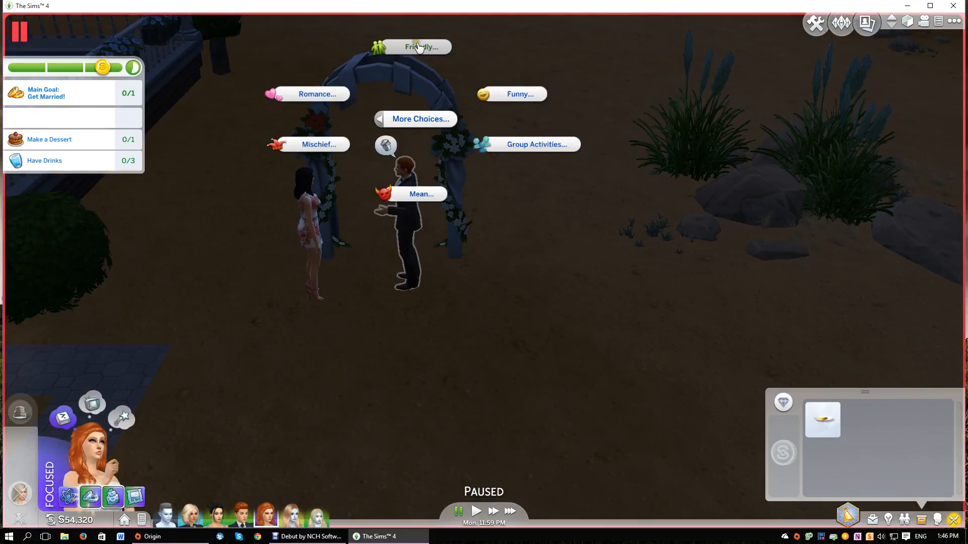
pyautogui.click(418, 46)
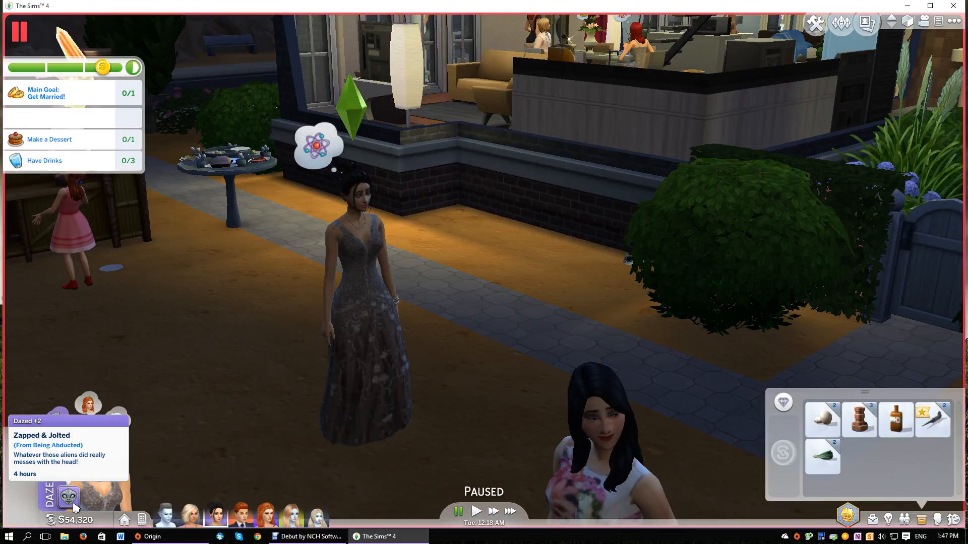
# Step: Let the wedding finish with a gold medal until the Just Married! prompt appears
pyautogui.click(492, 511)
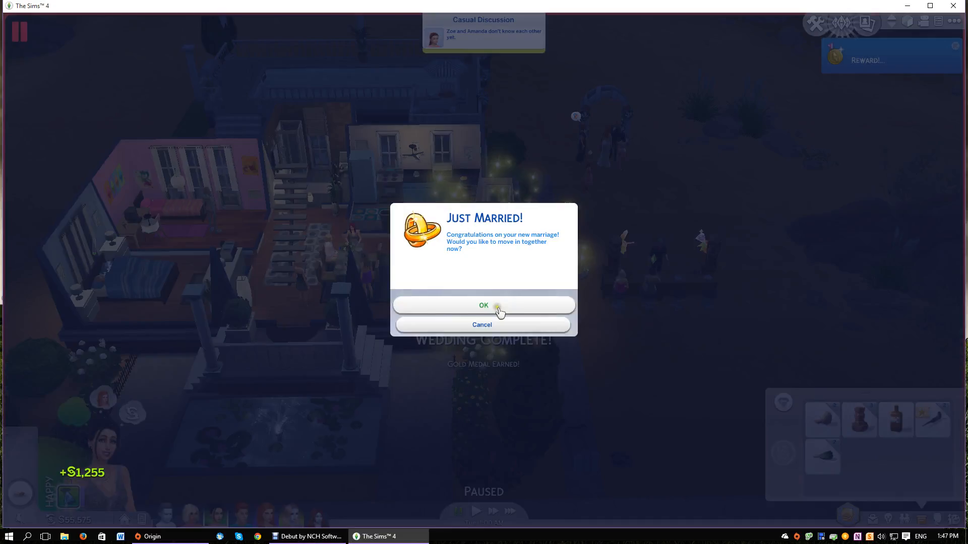
# Step: Agree to move the newlyweds in together, opening Household Split and Merge
pyautogui.click(483, 306)
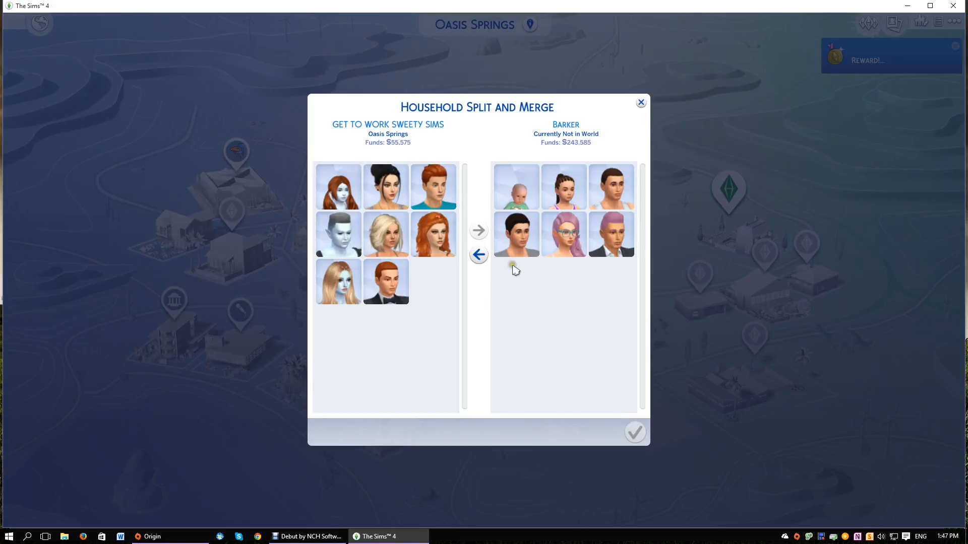
# Step: Confirm the household arrangement and resume live play with $55,575 in funds
pyautogui.click(635, 432)
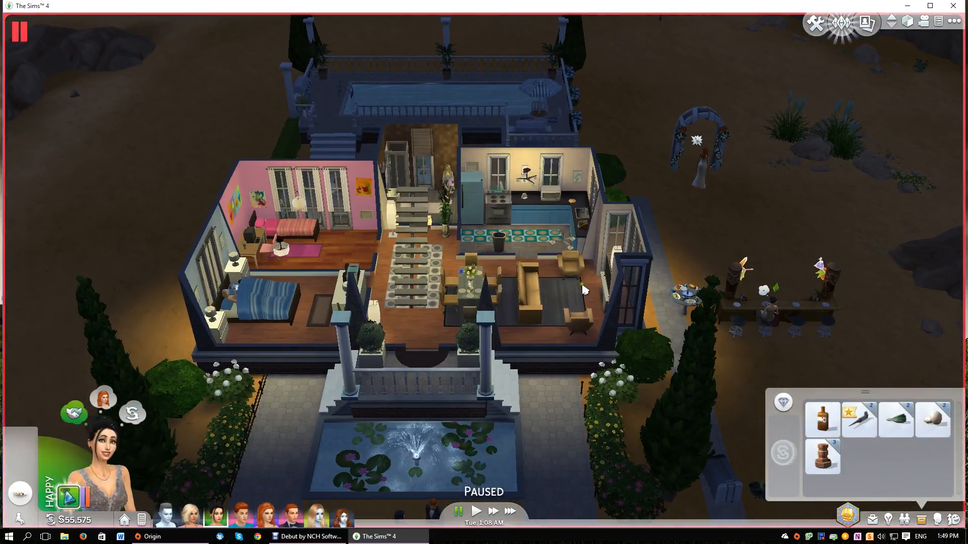
pyautogui.click(847, 517)
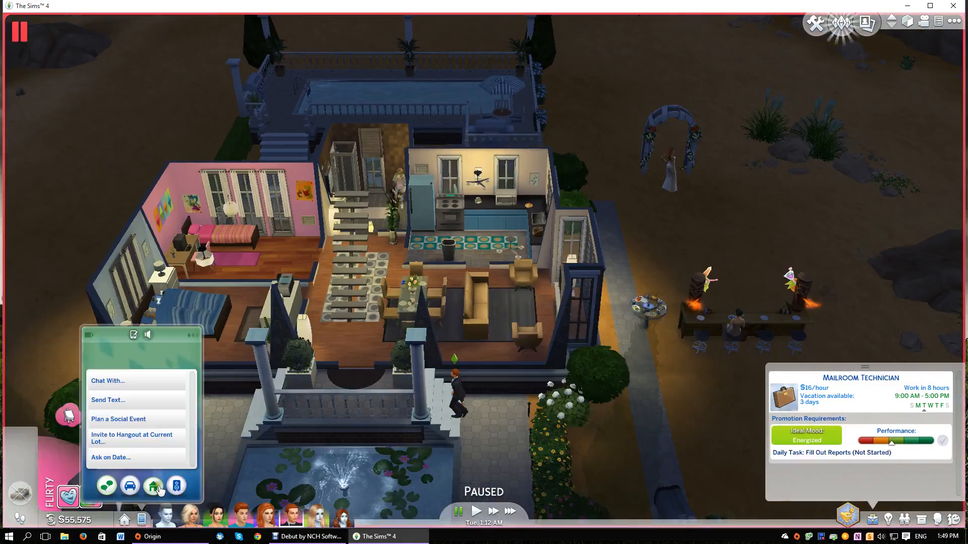
pyautogui.click(128, 486)
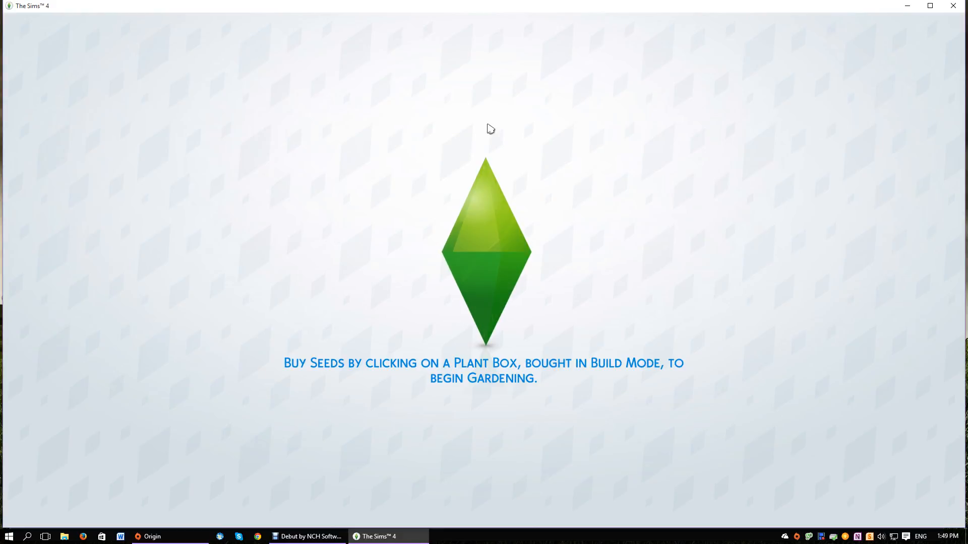
pyautogui.moveTo(499, 121)
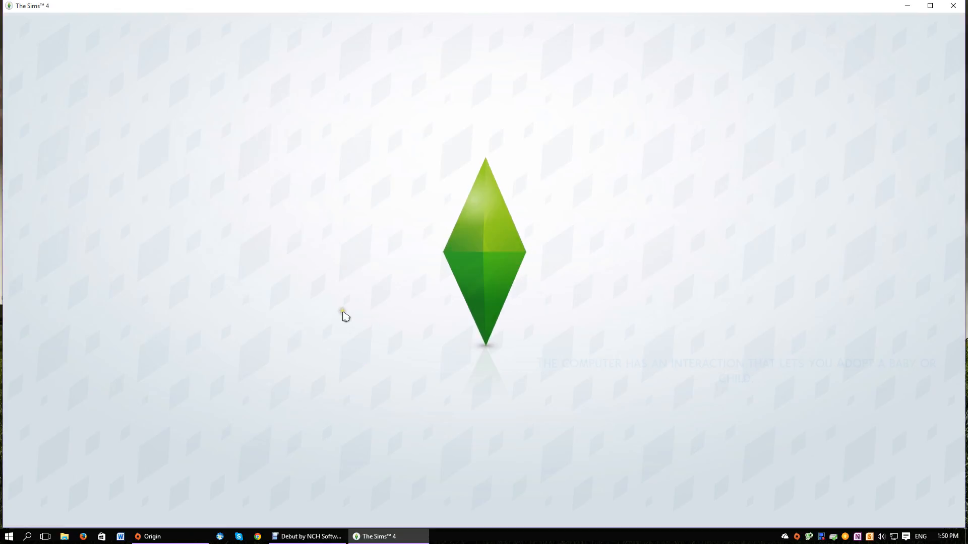
pyautogui.moveTo(356, 273)
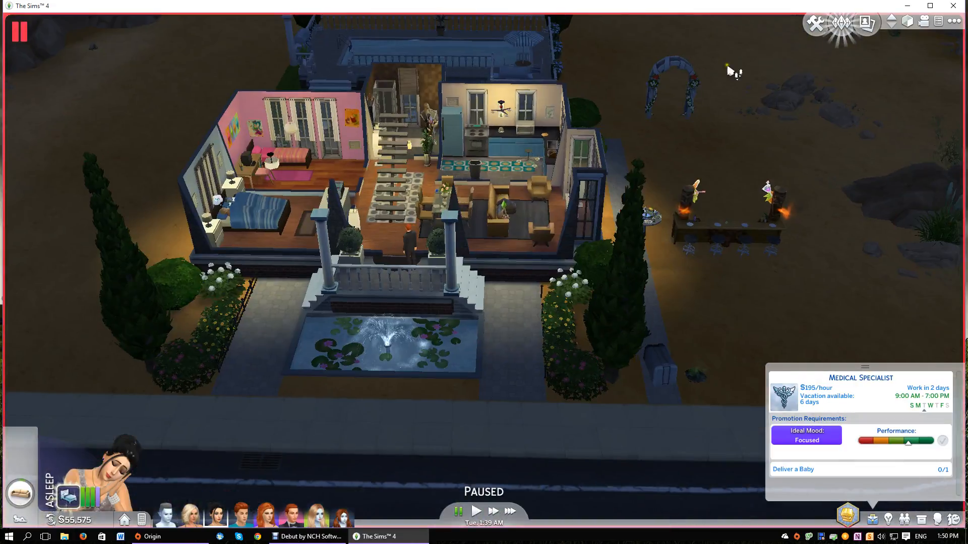
# Step: Go to Manage Worlds from the game menu
pyautogui.click(937, 20)
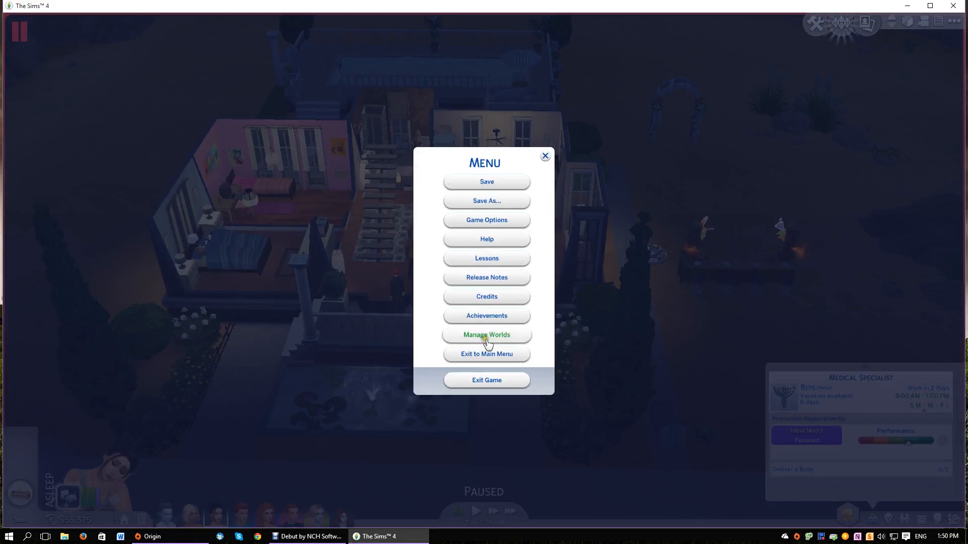
pyautogui.click(486, 182)
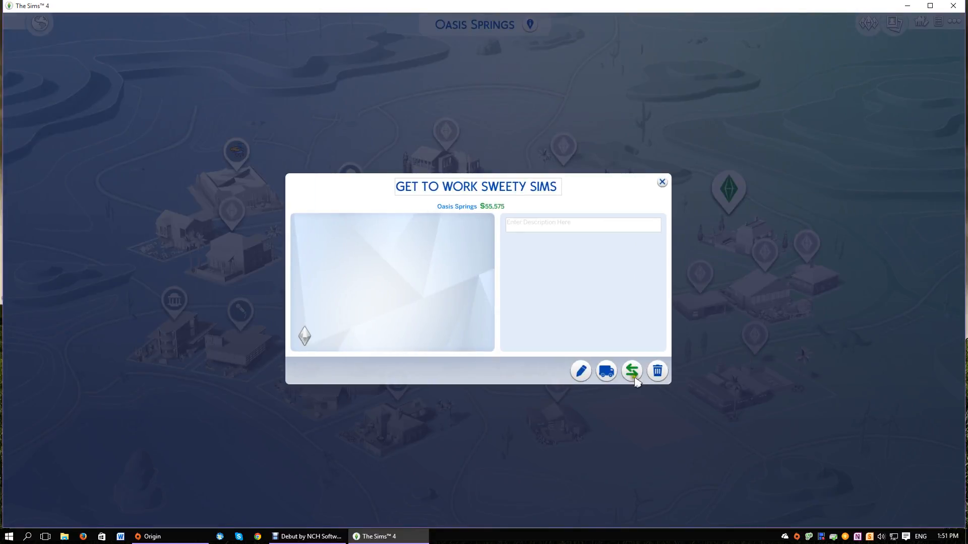
pyautogui.moveTo(627, 357)
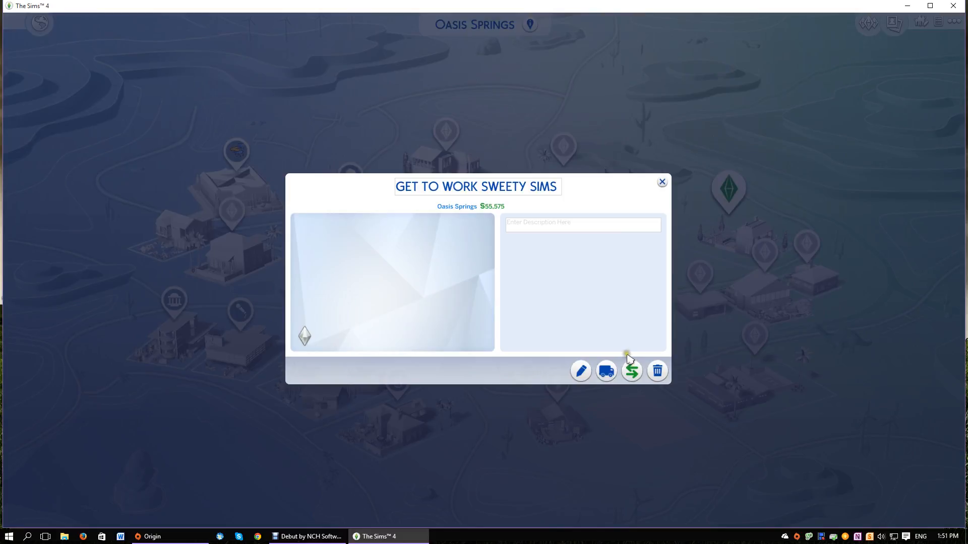
# Step: Select the red-haired woman and tuxedoed man, then browse Newcrest's played households
pyautogui.click(631, 370)
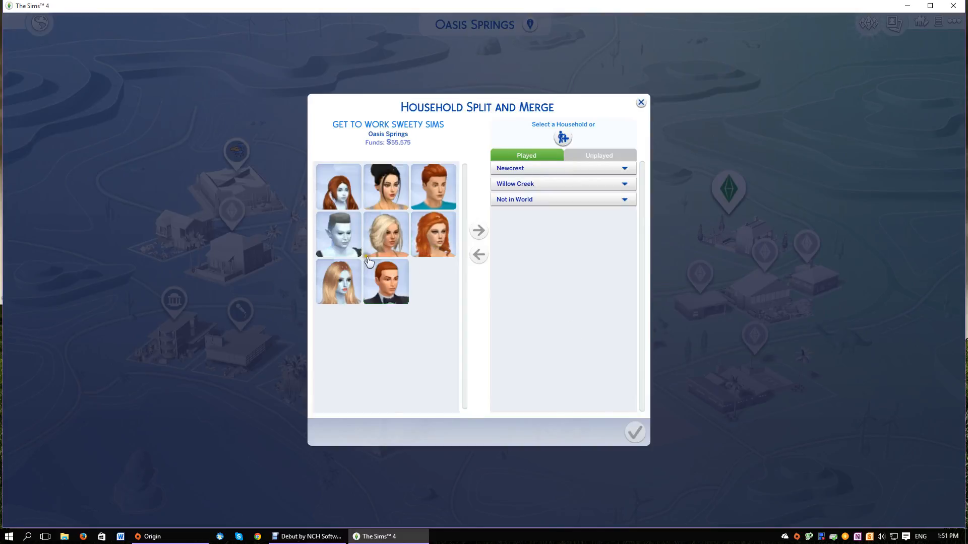
pyautogui.click(434, 234)
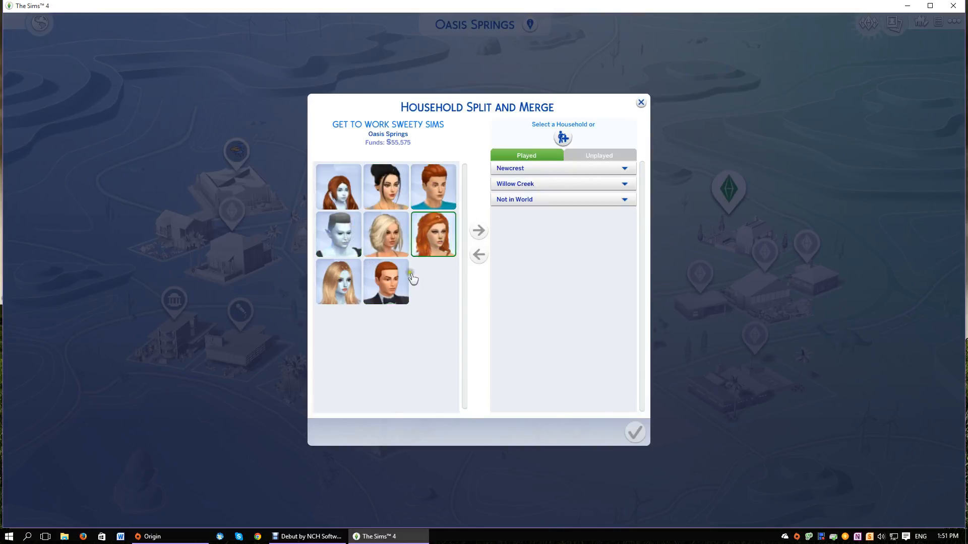
pyautogui.click(385, 281)
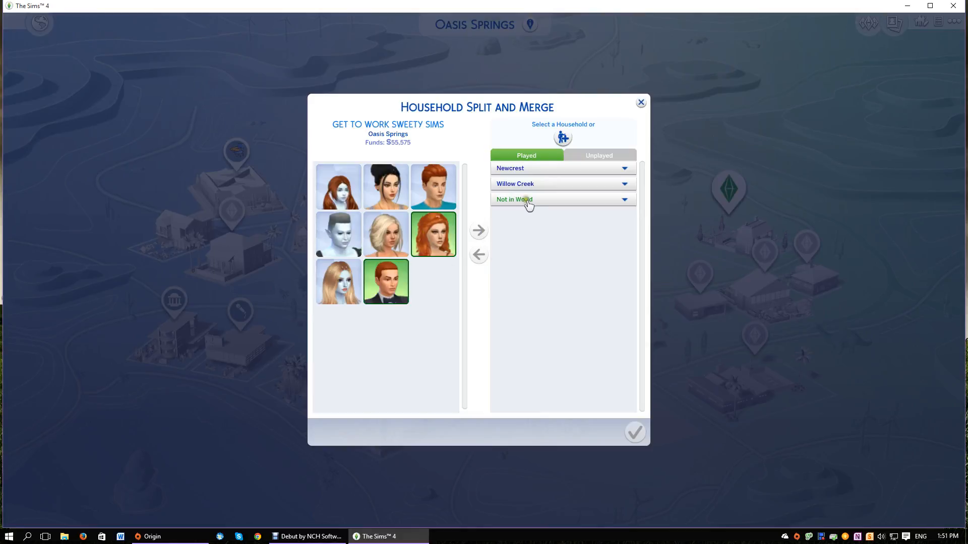
pyautogui.click(562, 168)
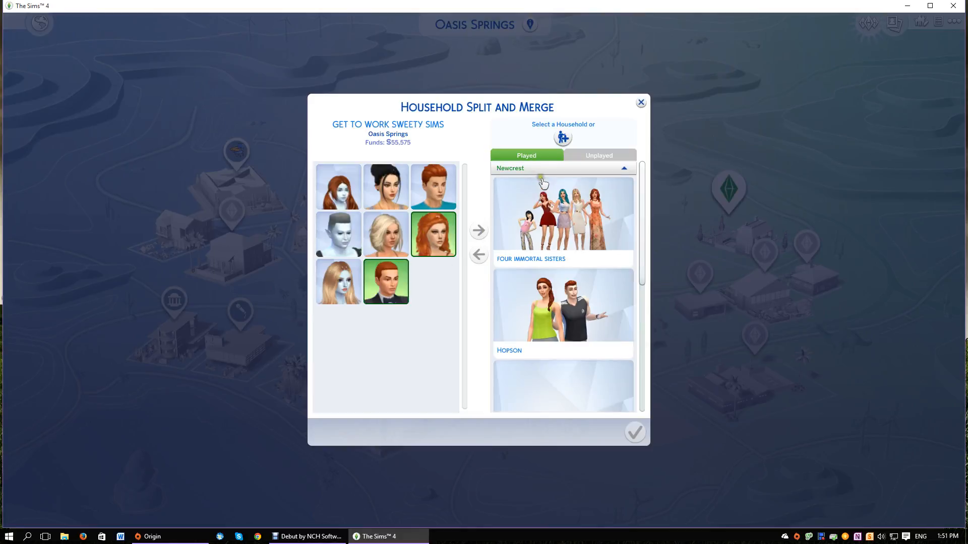
pyautogui.scroll(-3)
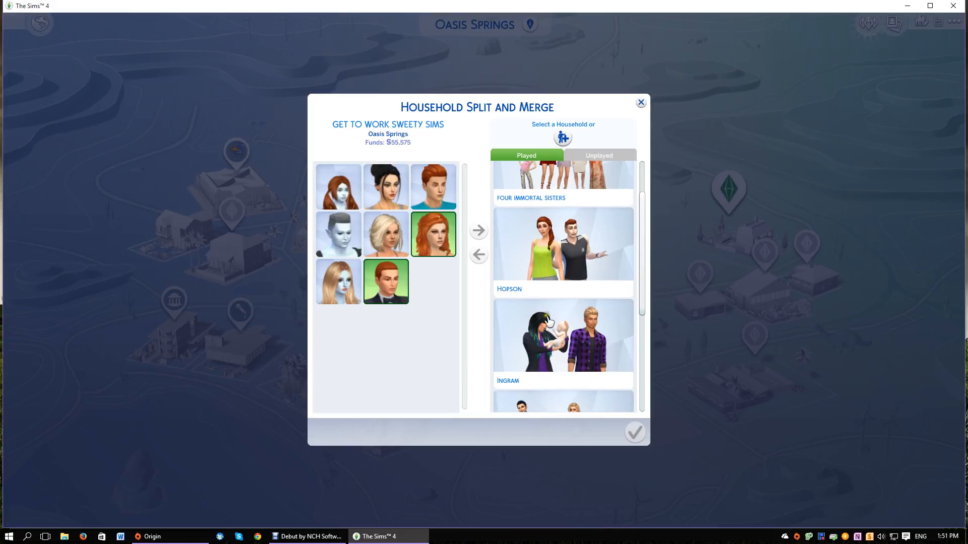
pyautogui.scroll(-3)
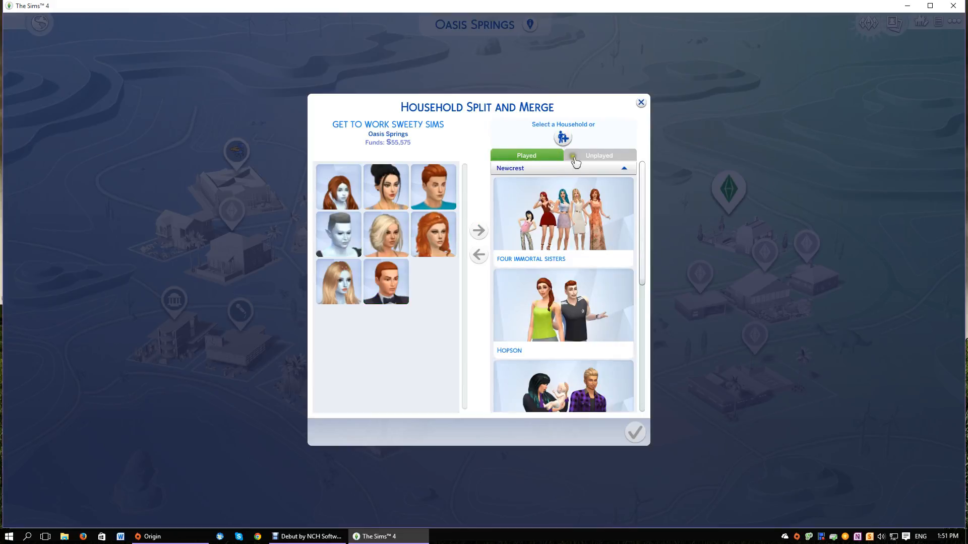
# Step: Move the red-haired woman and tuxedoed man into a new household and confirm the split
pyautogui.scroll(-3)
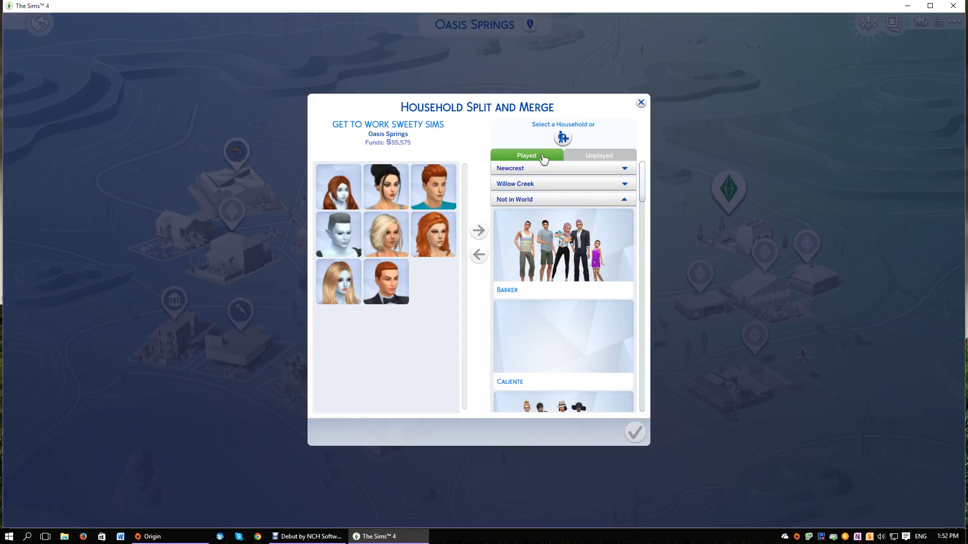
pyautogui.click(597, 154)
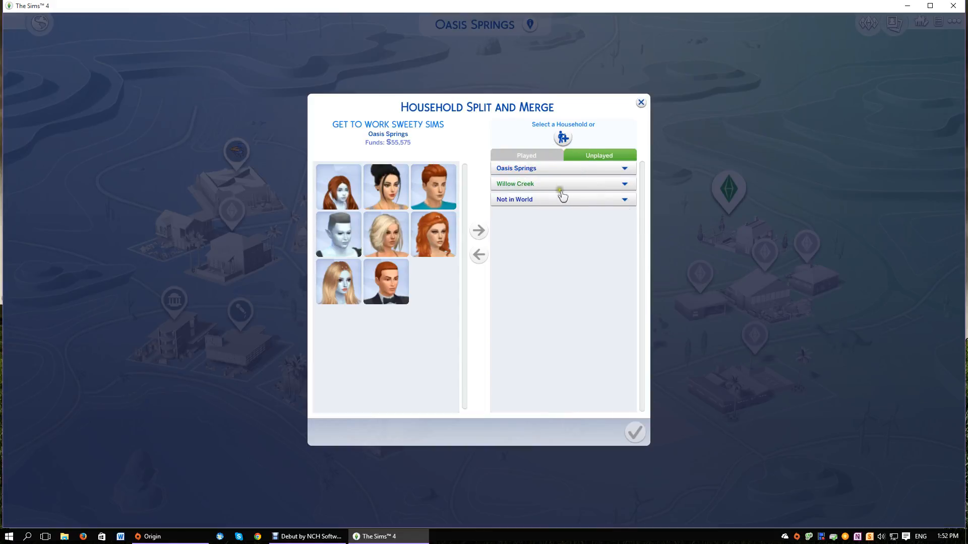
pyautogui.click(515, 183)
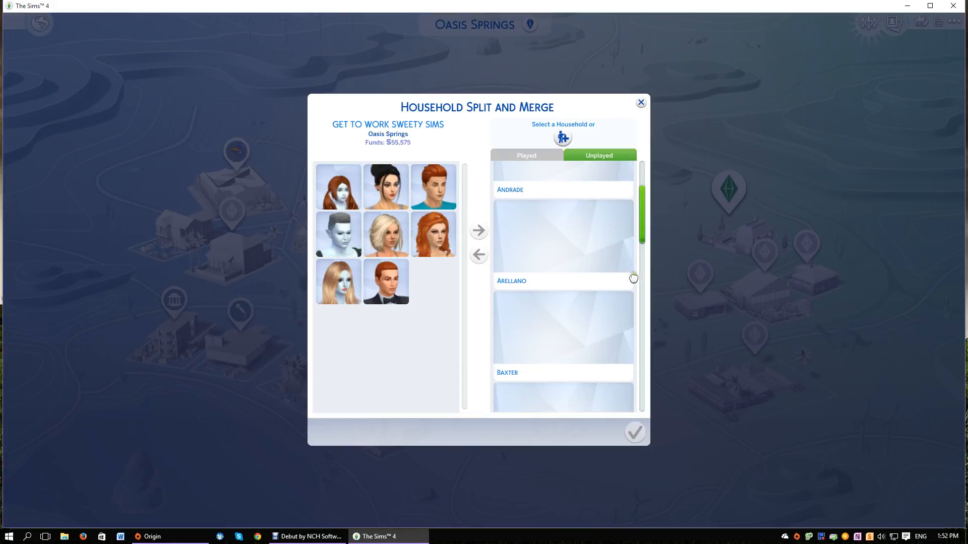
pyautogui.scroll(-3)
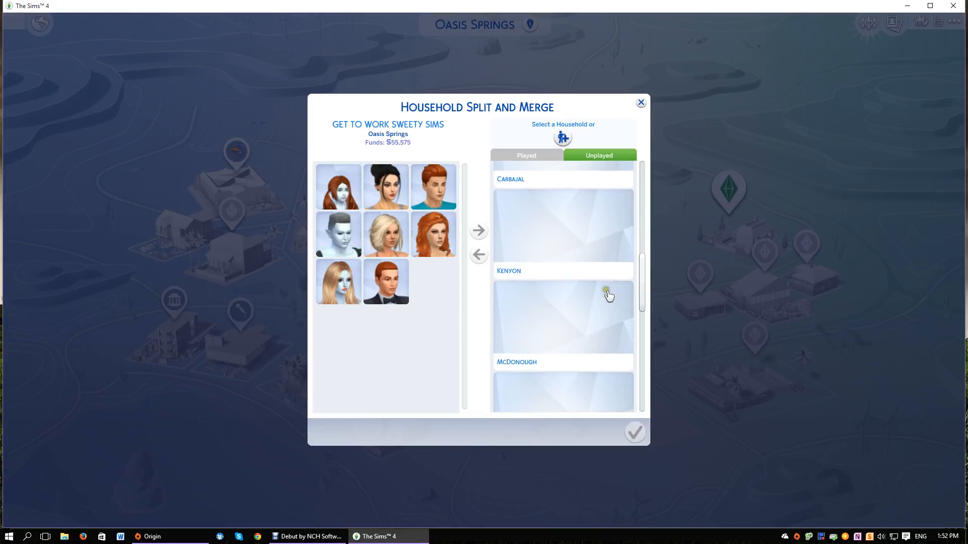
pyautogui.scroll(-3)
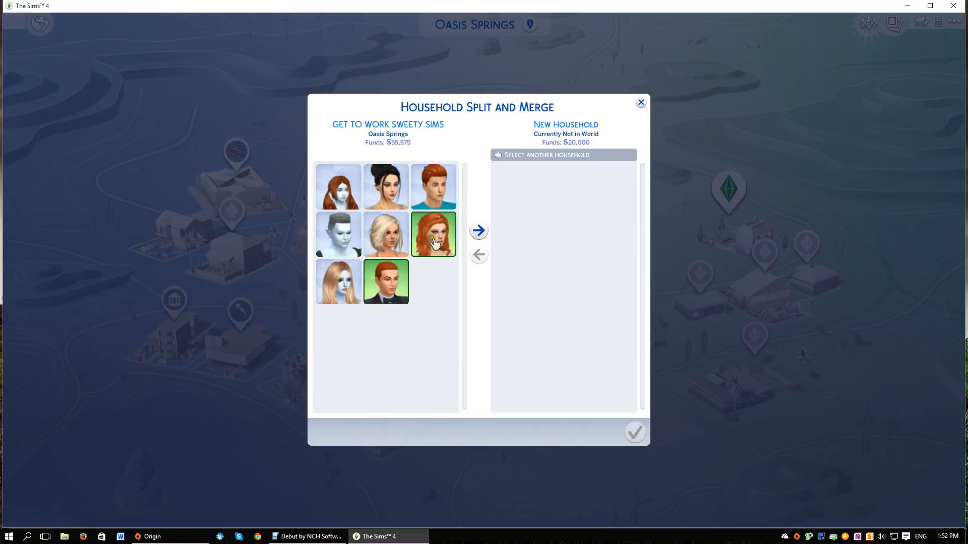
pyautogui.click(478, 230)
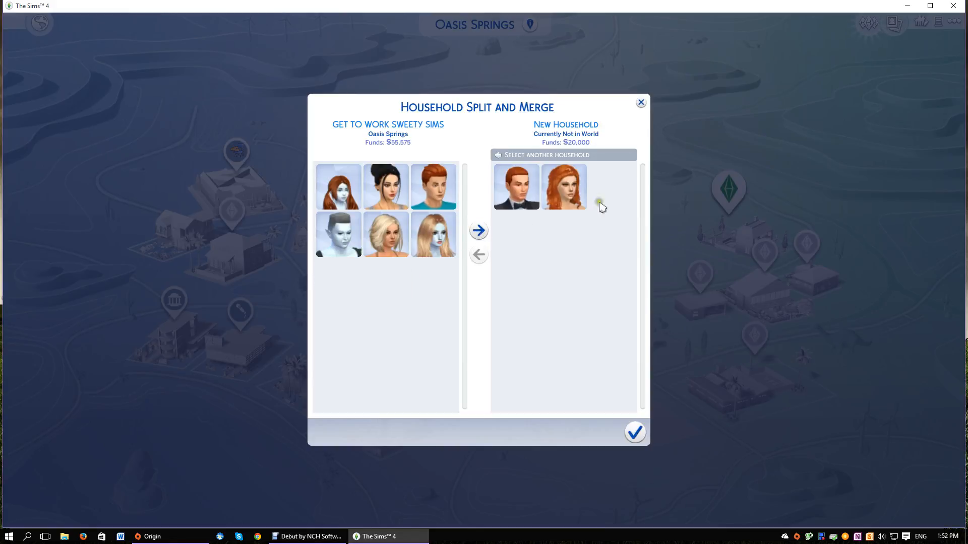
pyautogui.moveTo(514, 267)
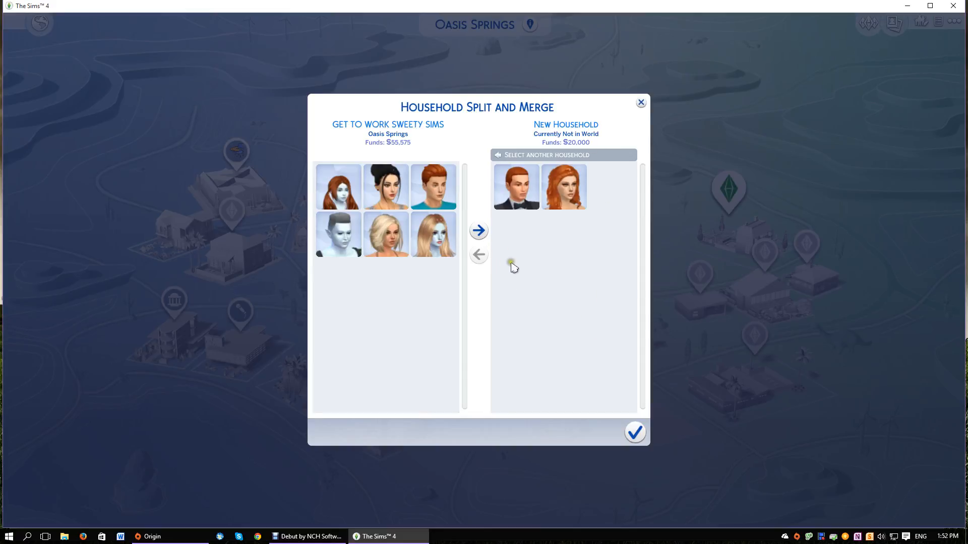
pyautogui.moveTo(550, 169)
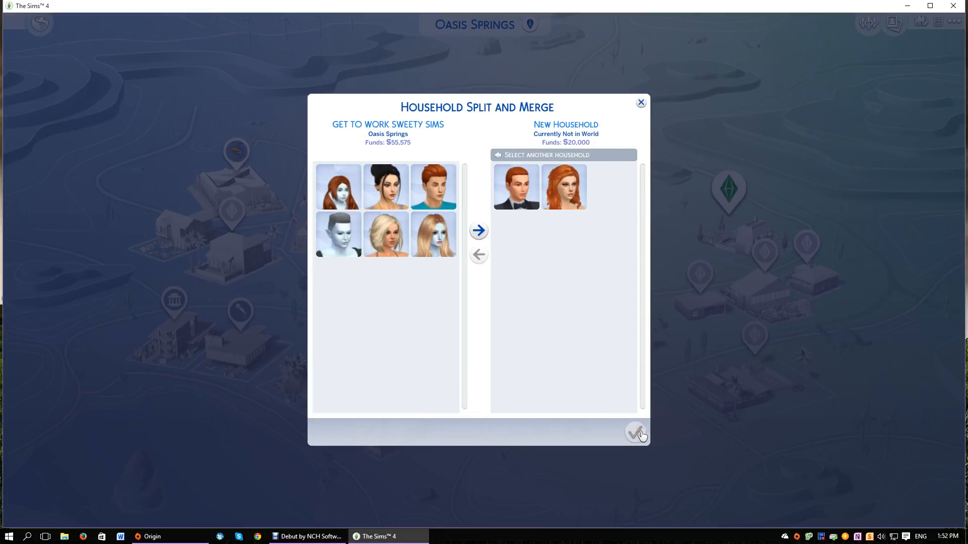
pyautogui.click(637, 432)
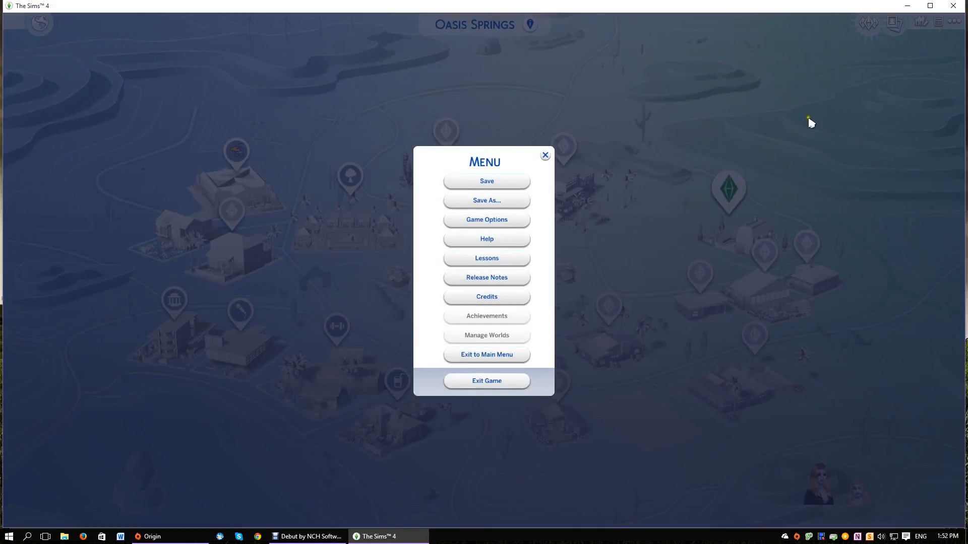
# Step: Dismiss the game menu and start moving the Barker household onto the Newcrest treehouse lot
pyautogui.click(544, 155)
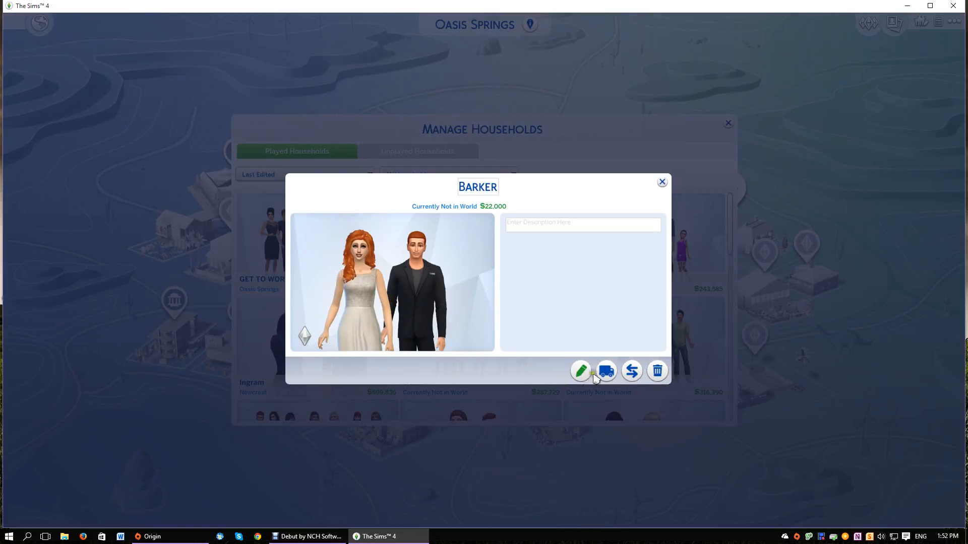
pyautogui.click(605, 371)
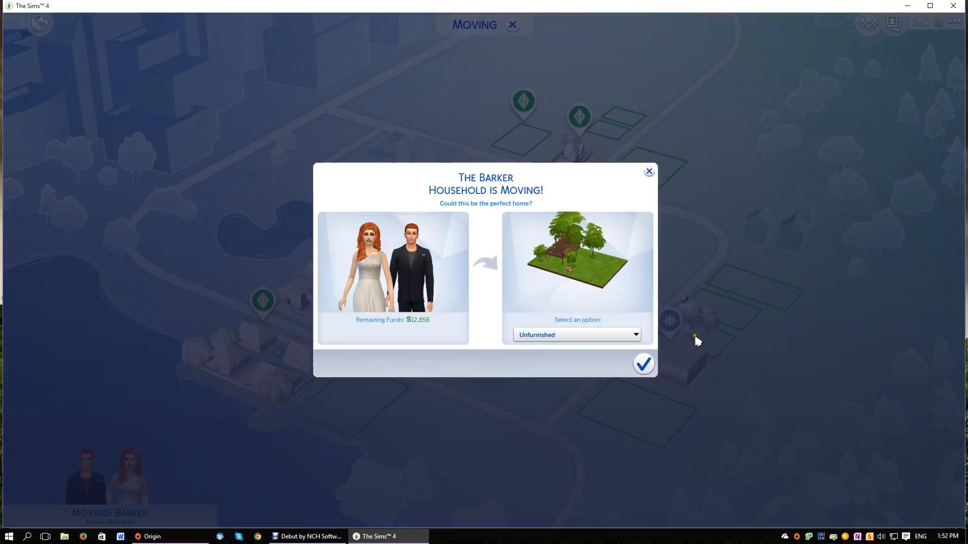
# Step: Keep the treehouse lot Unfurnished and confirm the Barkers' move
pyautogui.click(576, 335)
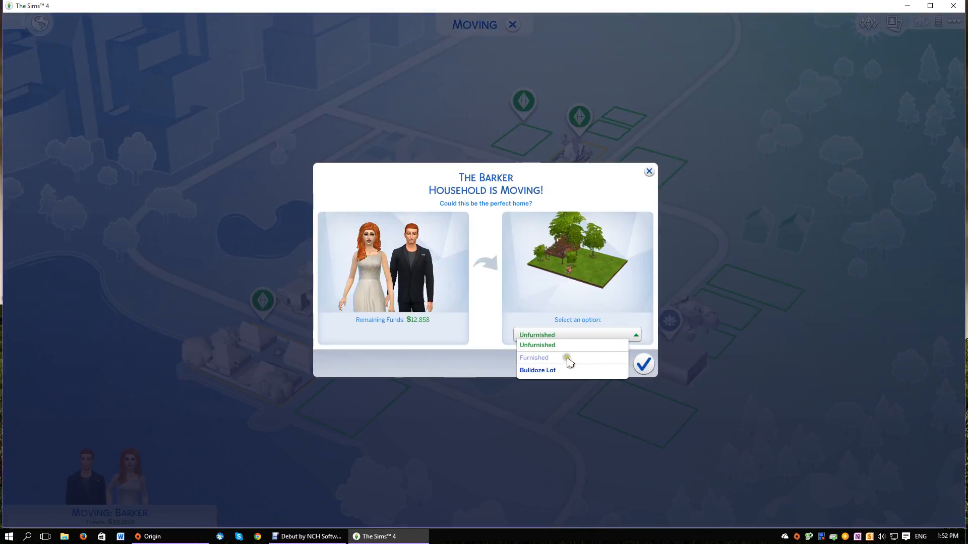
pyautogui.click(536, 344)
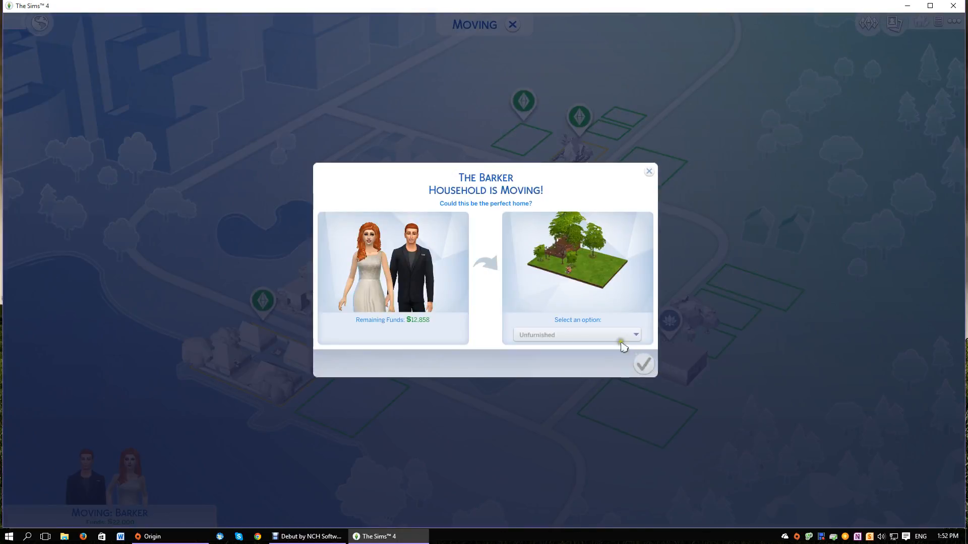
pyautogui.click(643, 363)
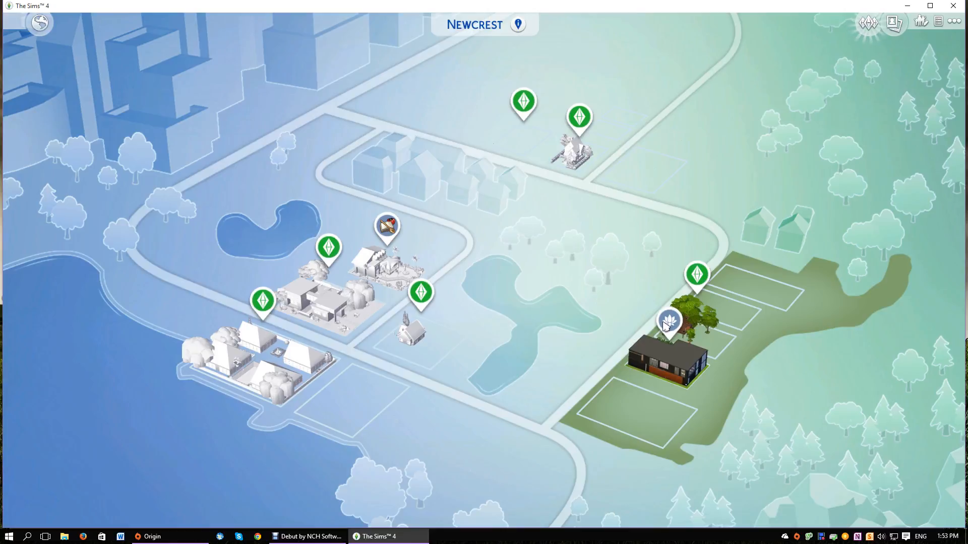
# Step: Select the Barker treehouse lot on the Newcrest map and open it for furnishing
pyautogui.click(668, 321)
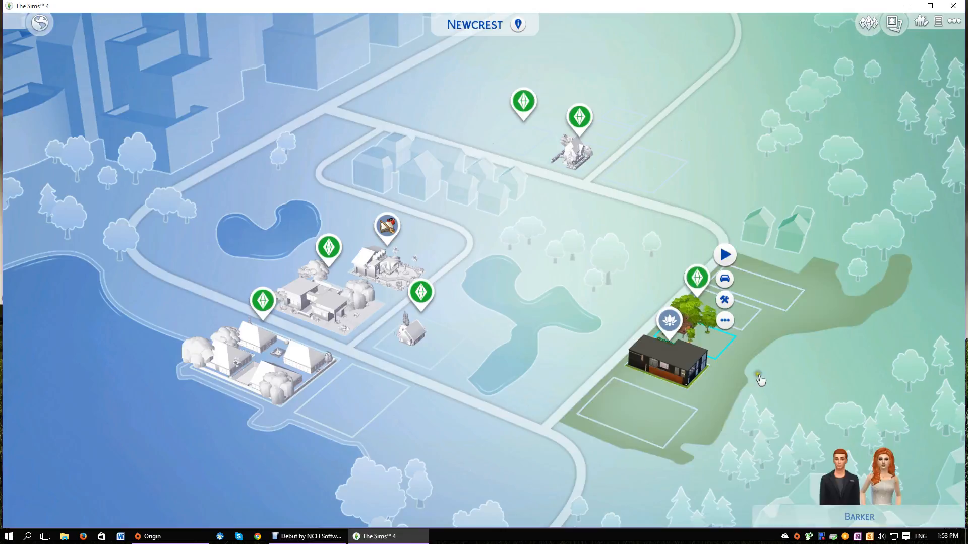
pyautogui.click(725, 254)
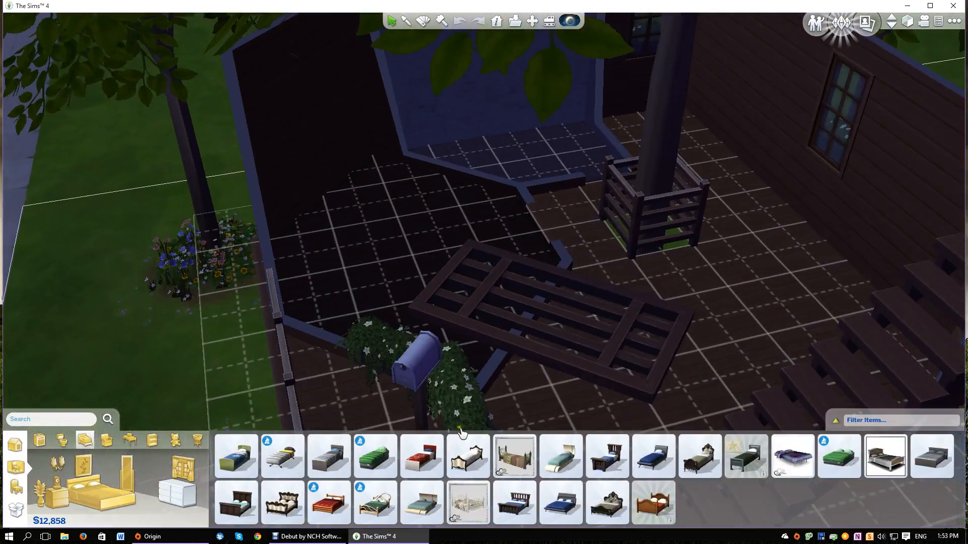
# Step: Pick a bed, kitchen counters and an oven from the Buy catalogue
pyautogui.click(559, 503)
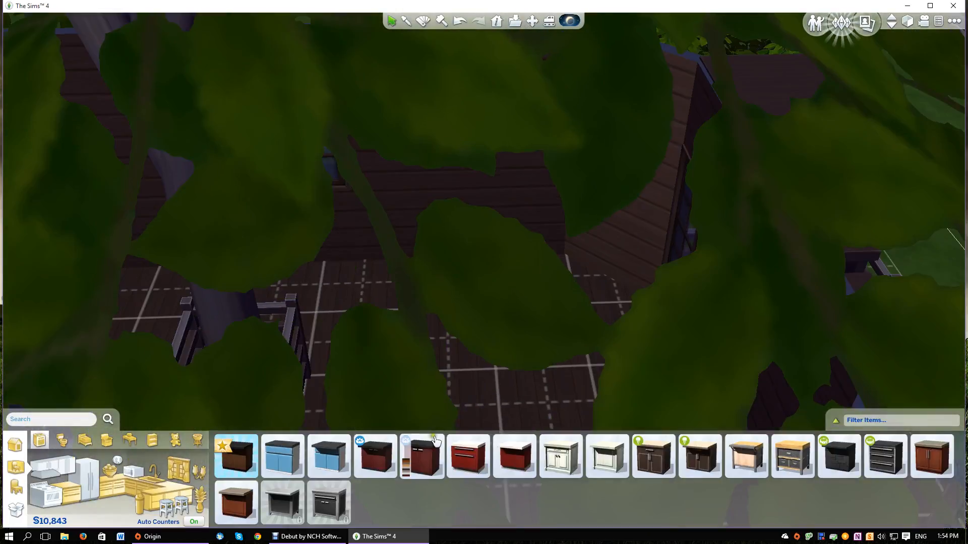
pyautogui.click(514, 456)
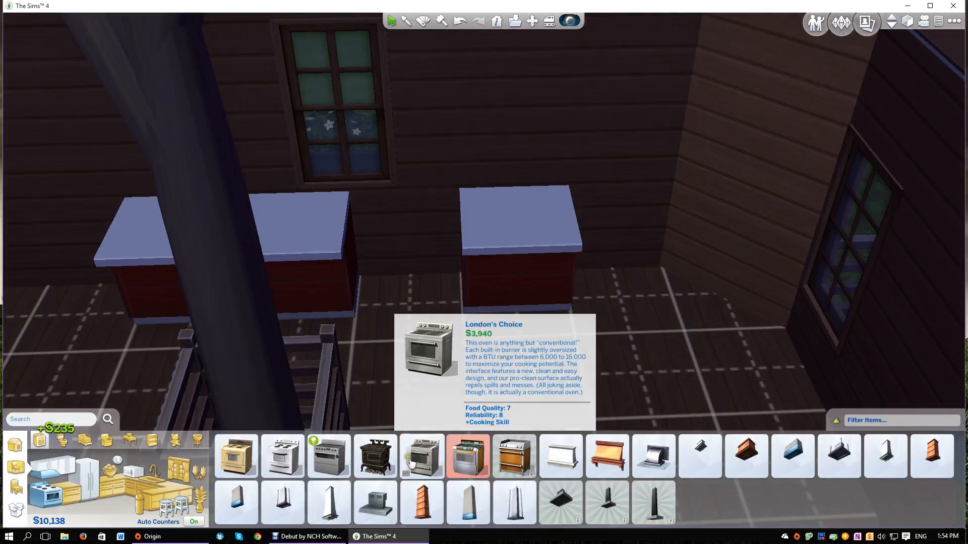
pyautogui.click(235, 456)
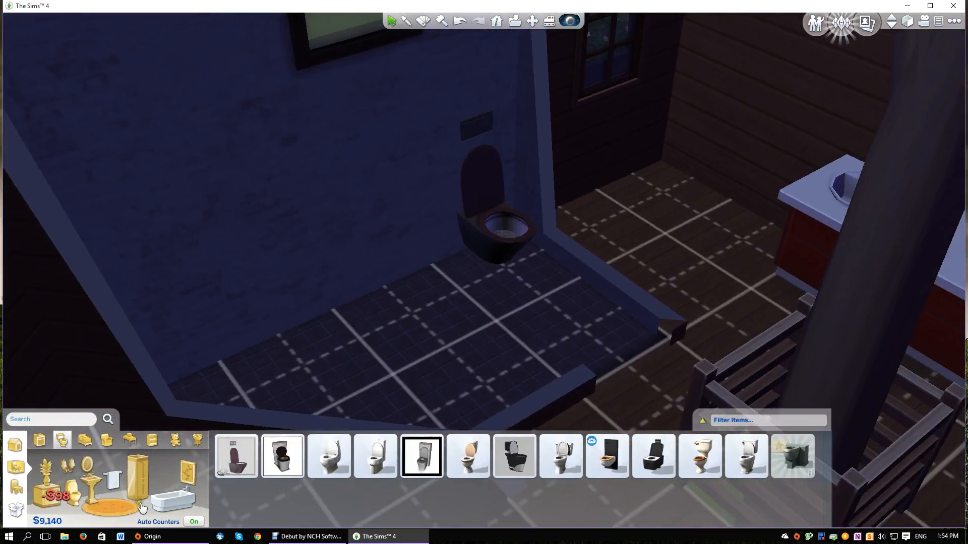
# Step: Open the Dining category and pick a table and chairs beside the kitchen
pyautogui.click(38, 440)
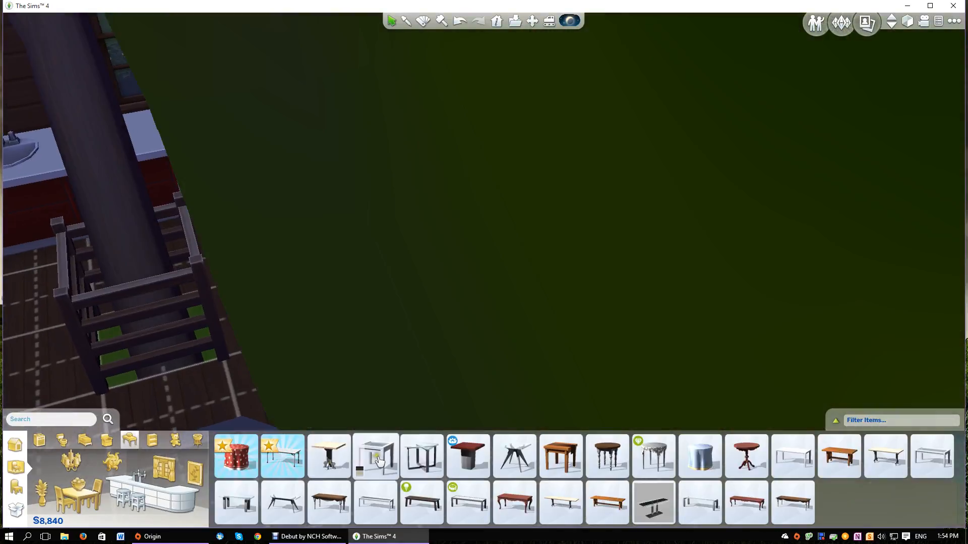
pyautogui.click(514, 502)
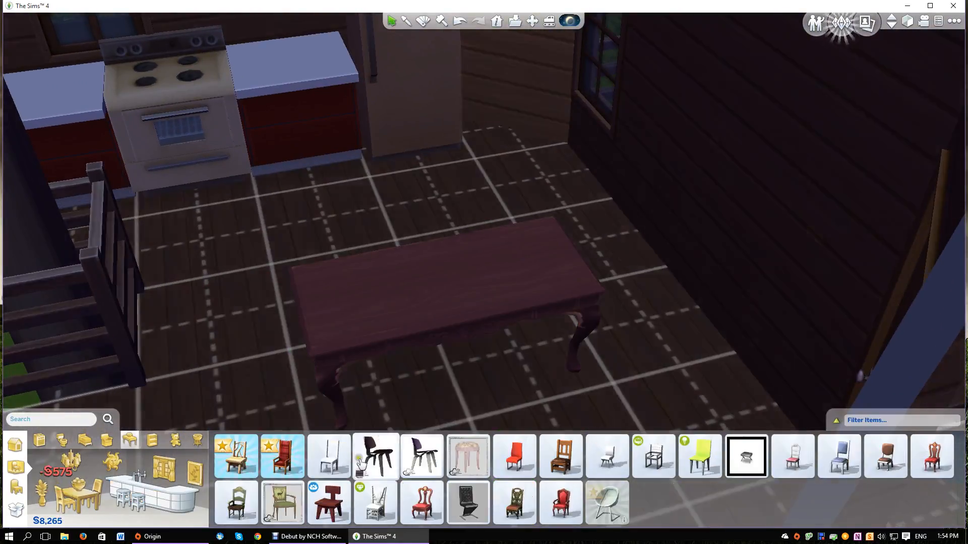
pyautogui.click(375, 456)
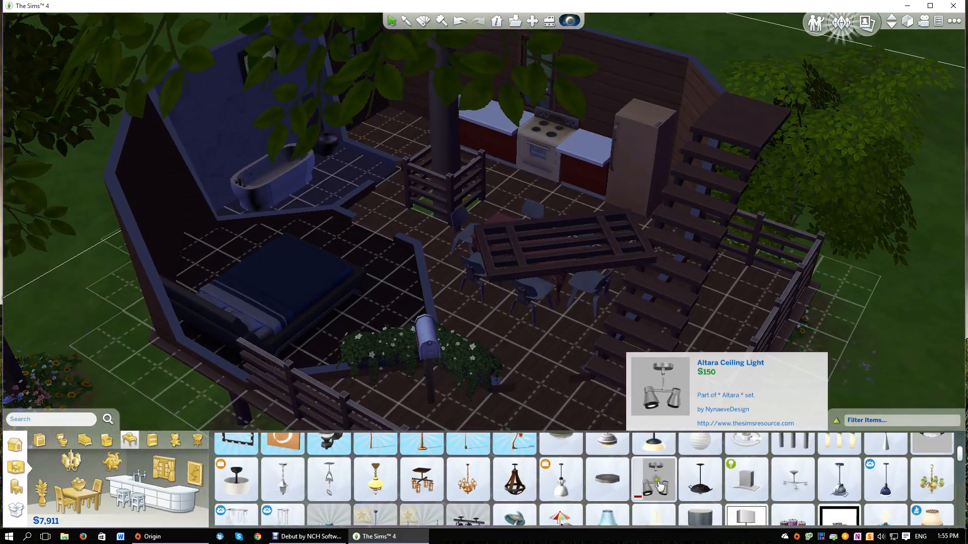
# Step: Pick the Altara Ceiling Light to hang in the treehouse rooms
pyautogui.click(652, 481)
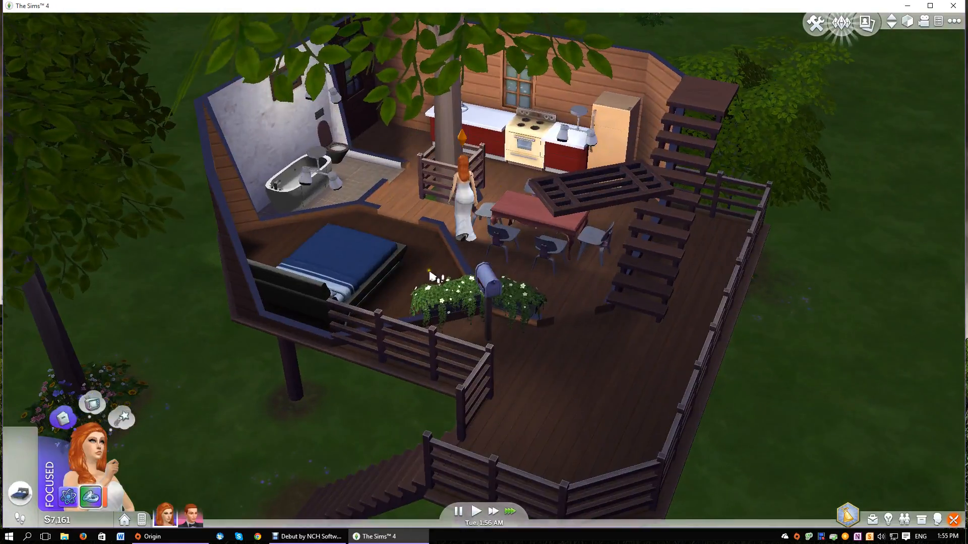
# Step: Let time pass to 3:20 AM, then bring up the bed's Sleep and Nap options
pyautogui.click(457, 511)
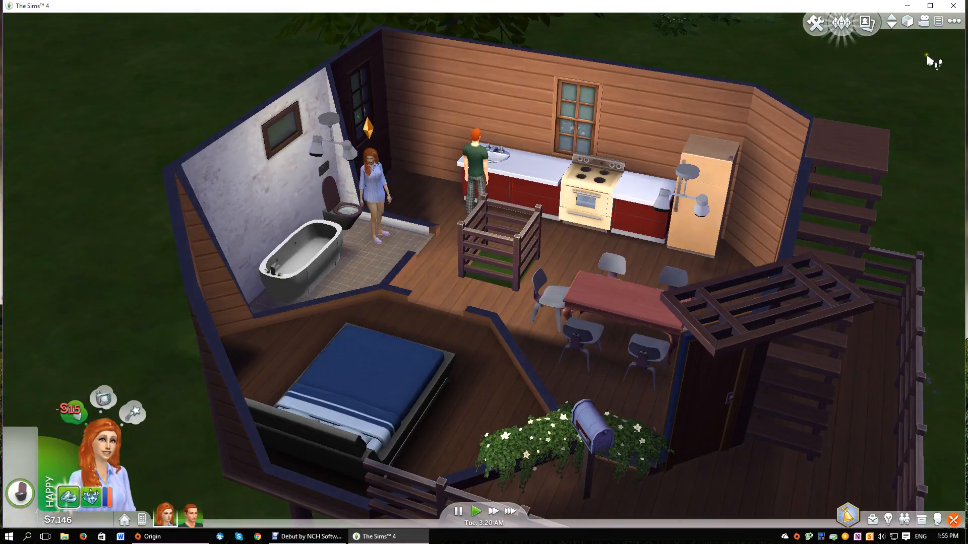
pyautogui.click(352, 389)
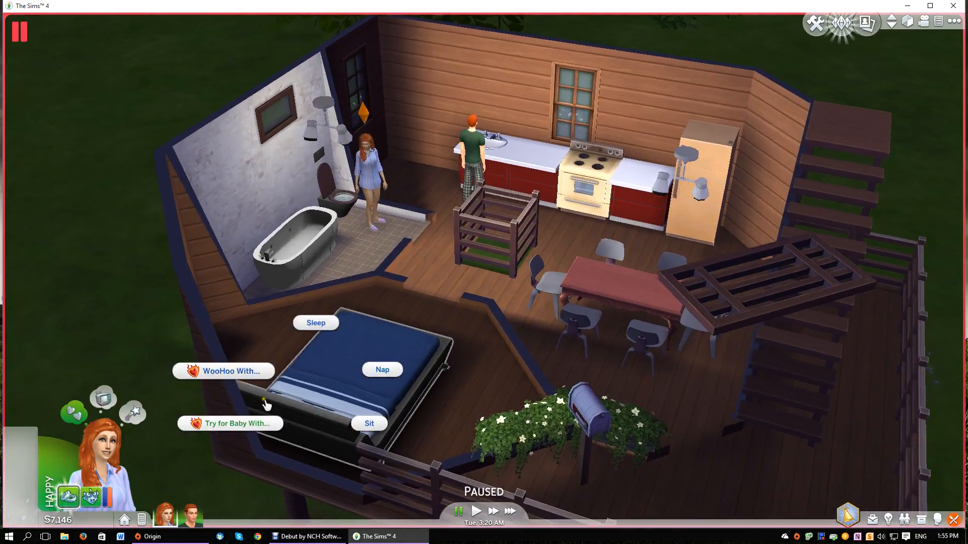